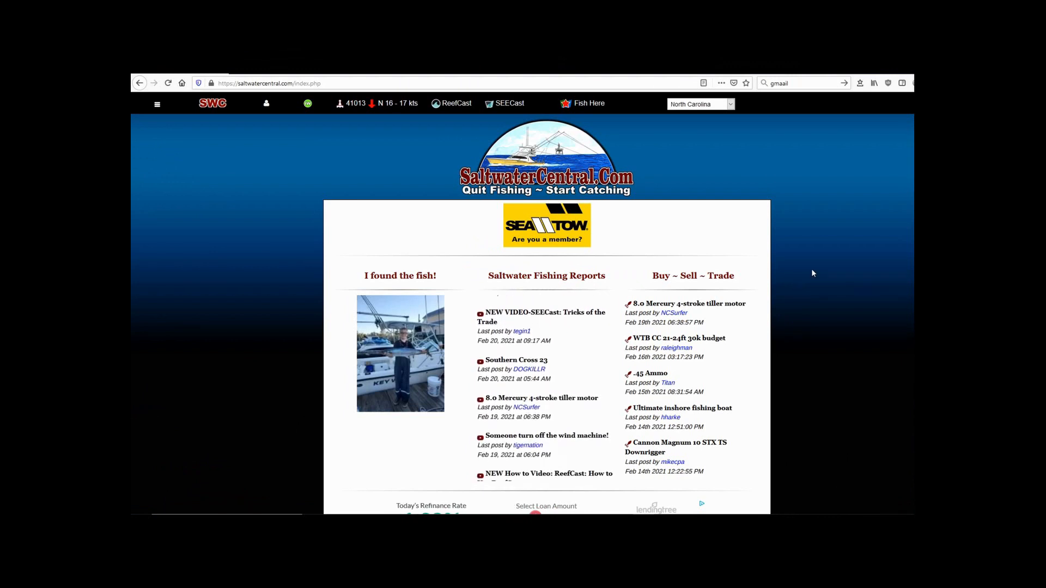
Log in with username George and a password, which is rejected as Login Incorrect.
scroll("down", 3)
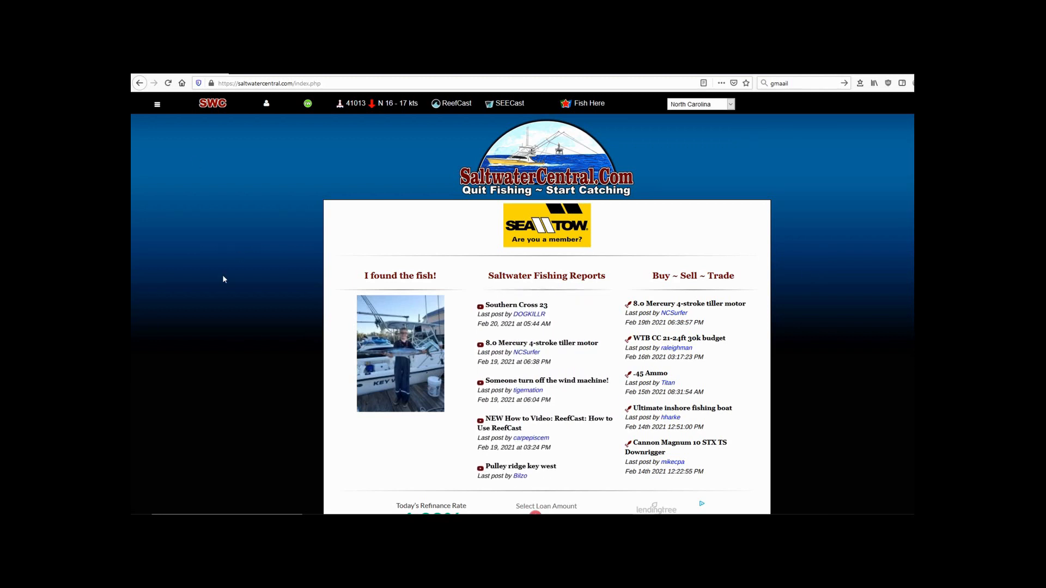
left_click(157, 104)
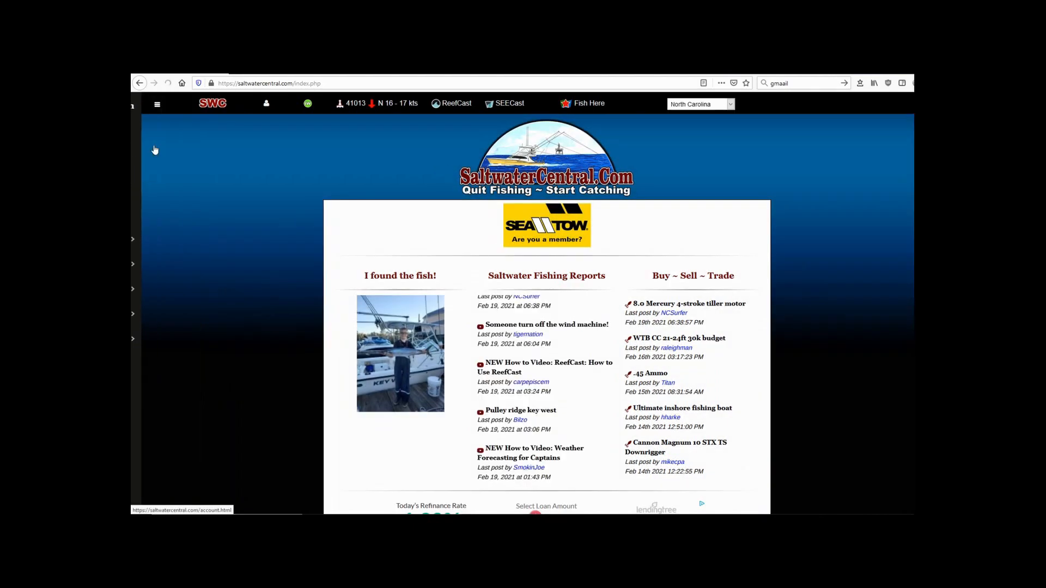
left_click(591, 162)
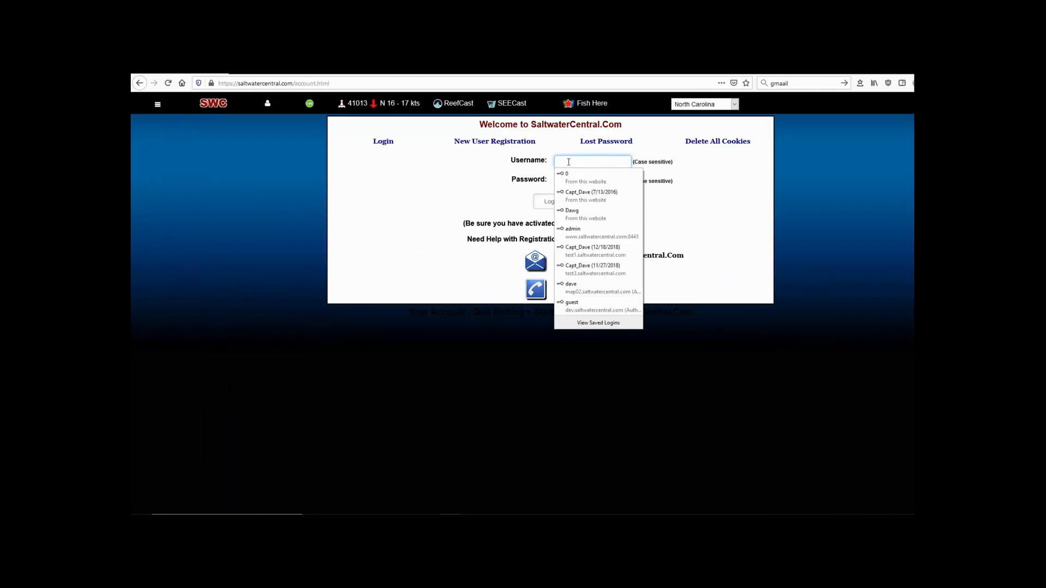
type("George")
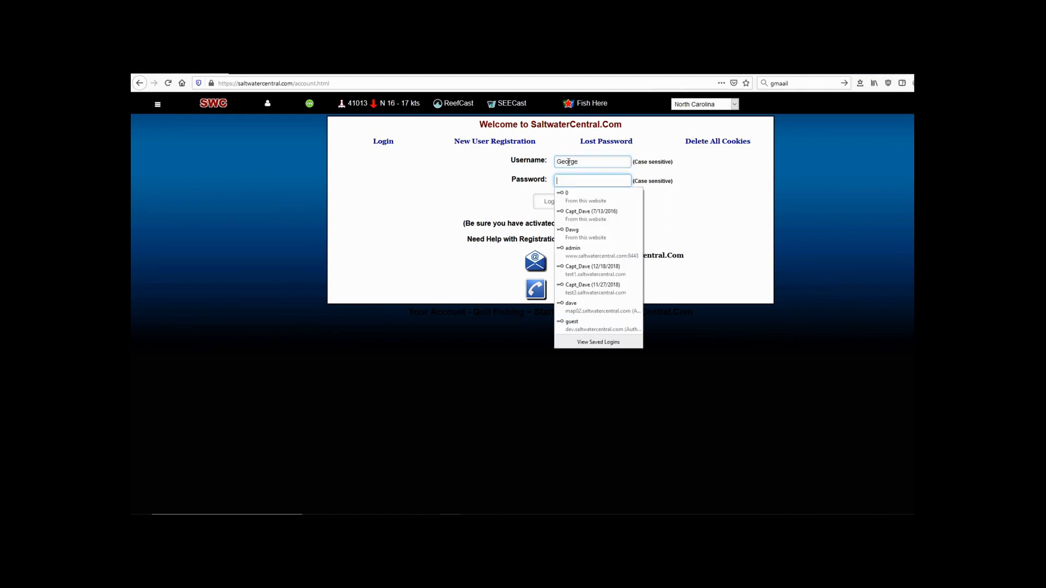
type("•••••")
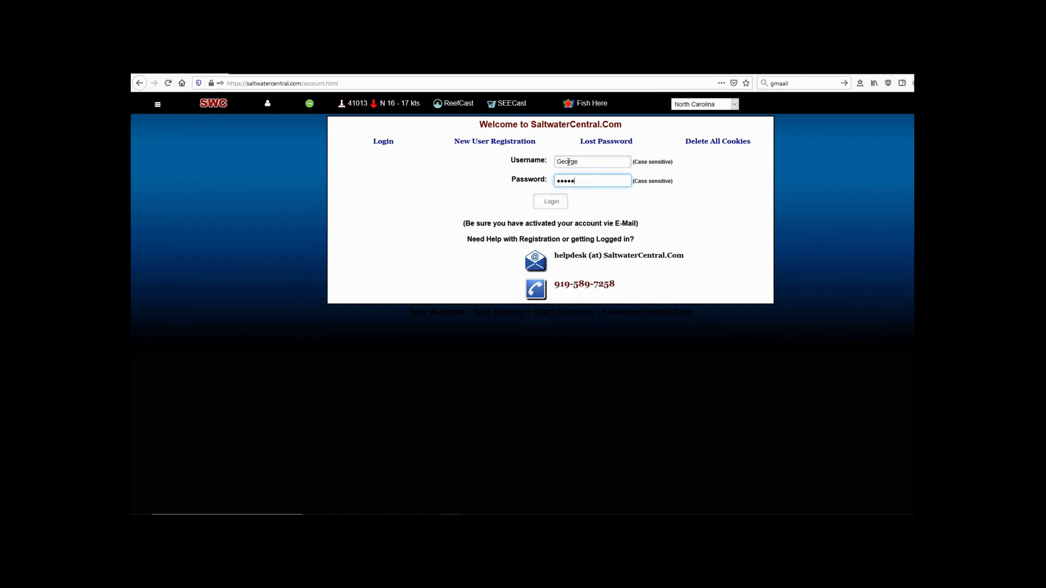
left_click(551, 201)
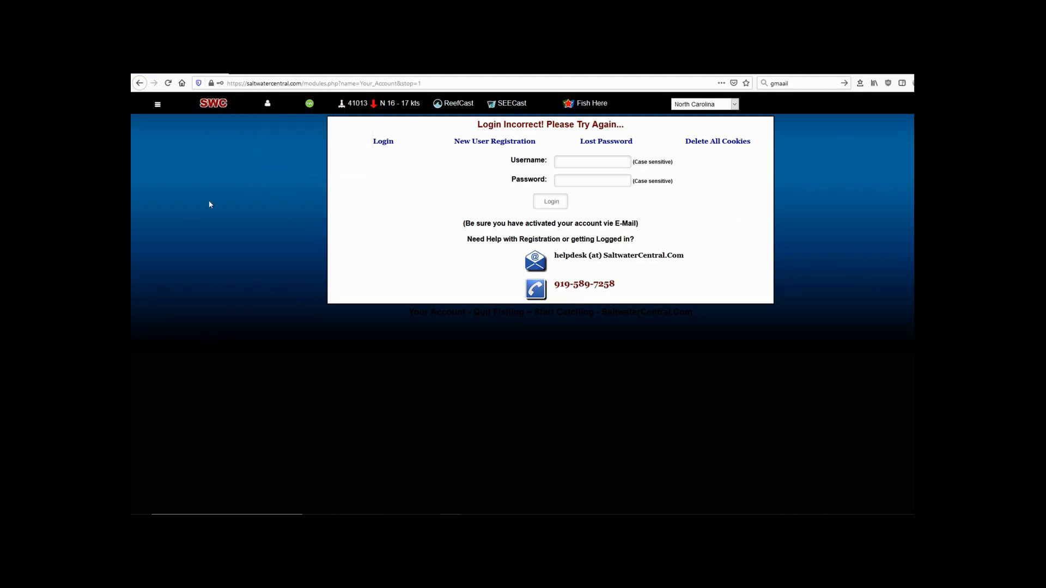
mouse_move(606, 141)
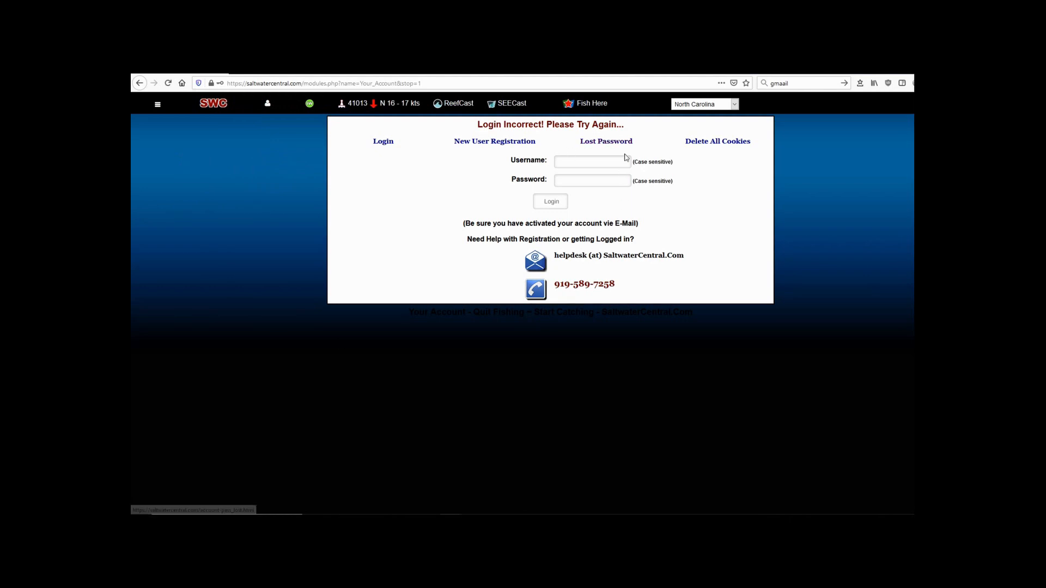
mouse_move(606, 142)
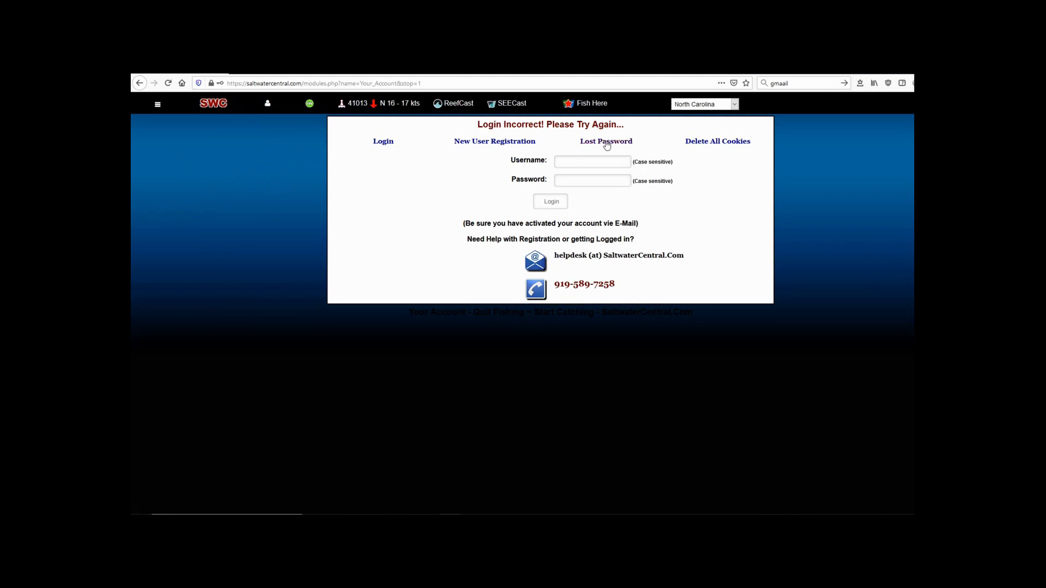
Request a lost-password confirmation code for username George4.
left_click(606, 141)
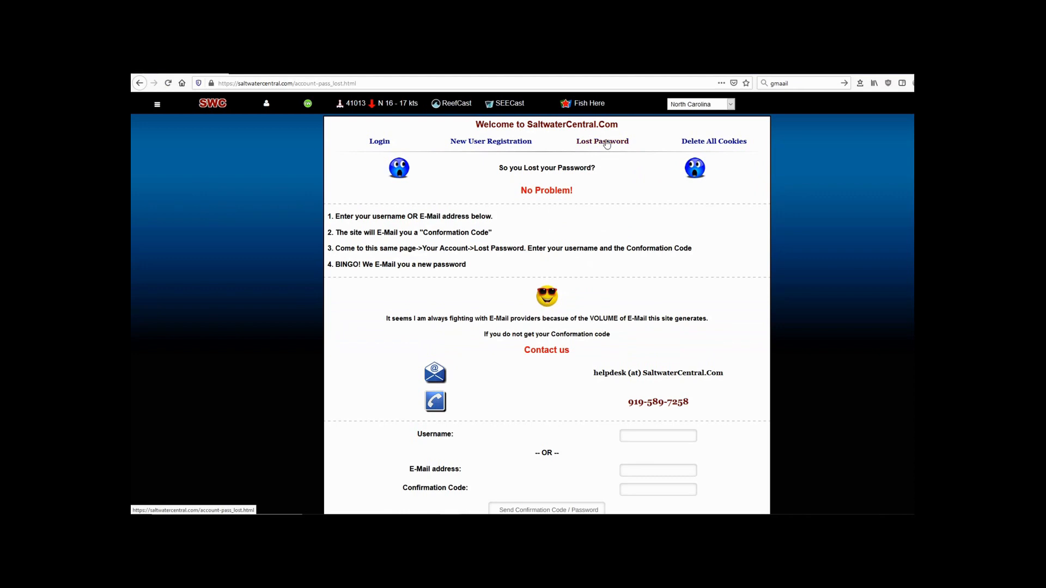
scroll("down", 3)
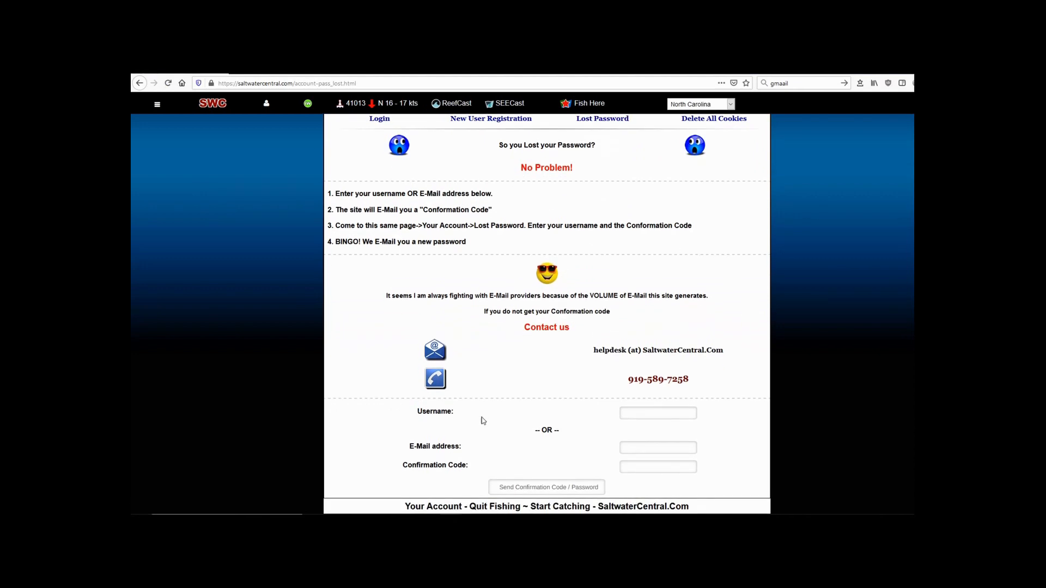
left_click(657, 413)
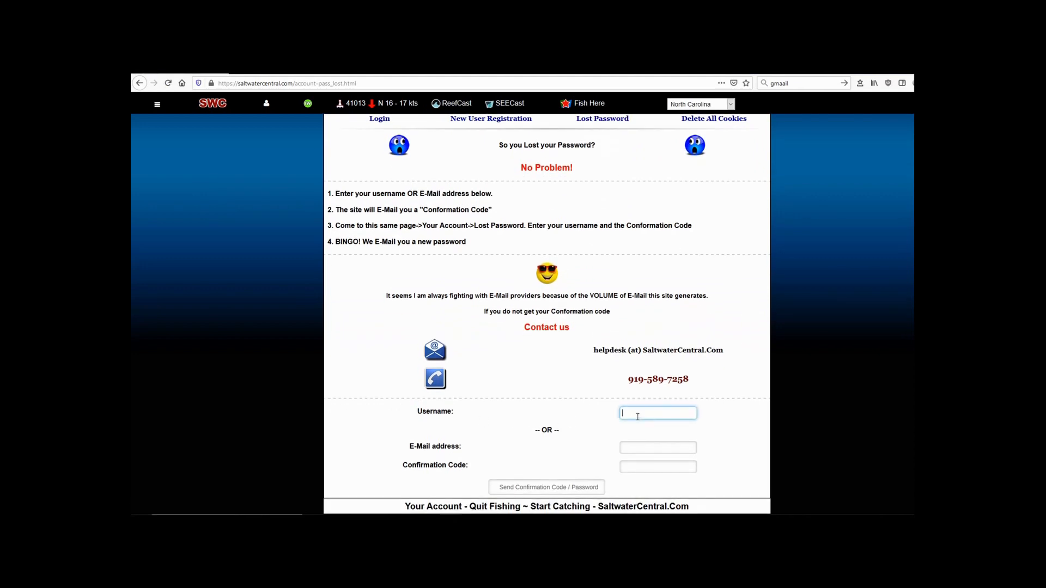
type("G")
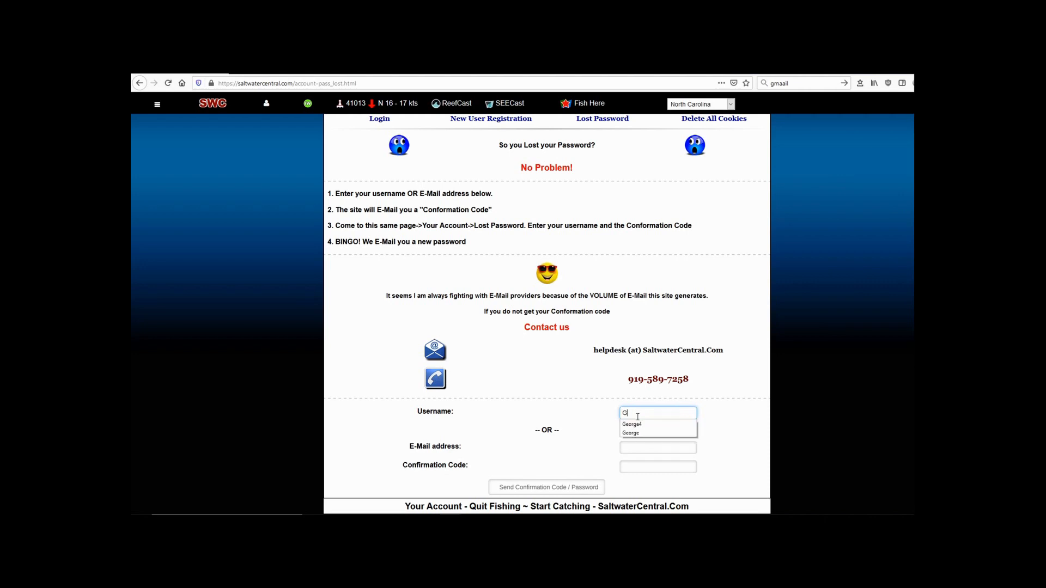
left_click(631, 424)
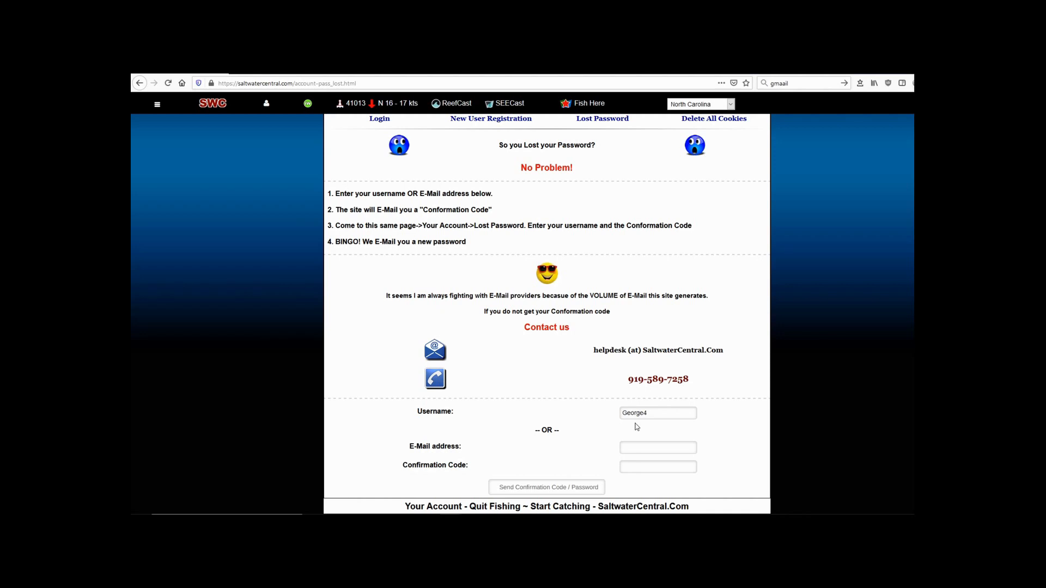
double_click(657, 412)
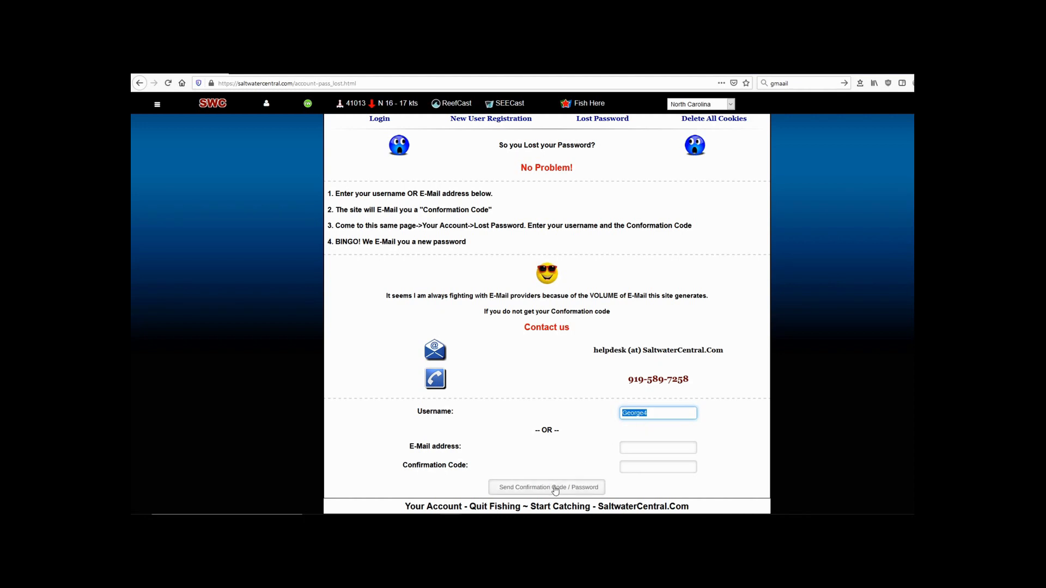
left_click(546, 487)
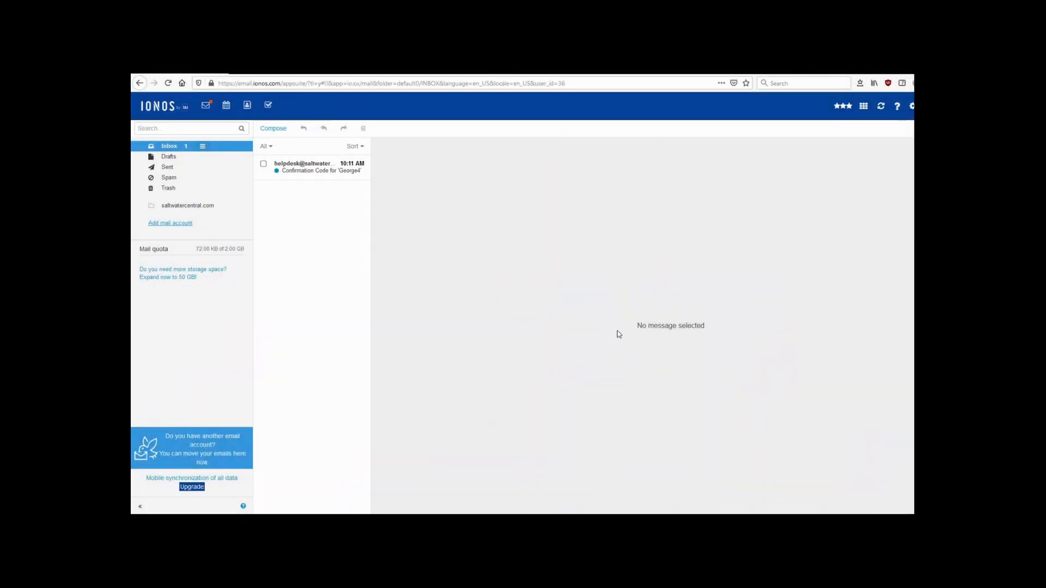
mouse_move(305, 164)
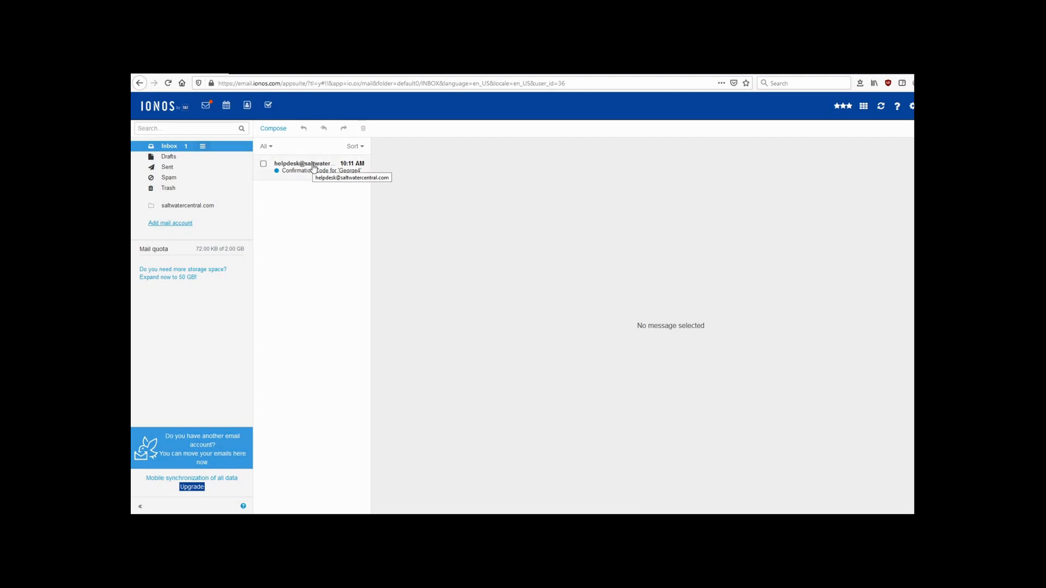
Open the 'Confirmation Code for George4' email and copy its code.
left_click(307, 167)
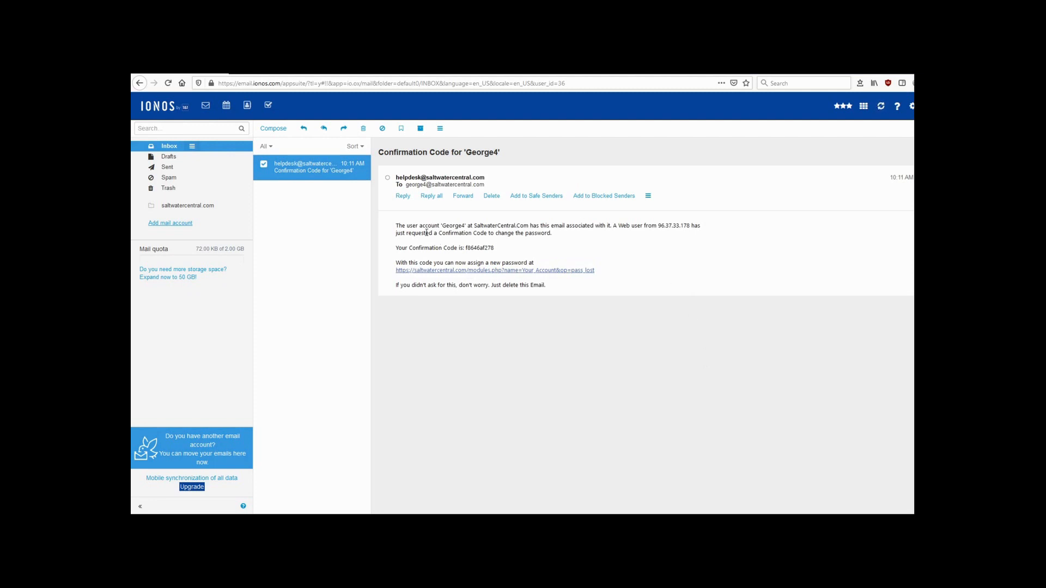
mouse_move(545, 247)
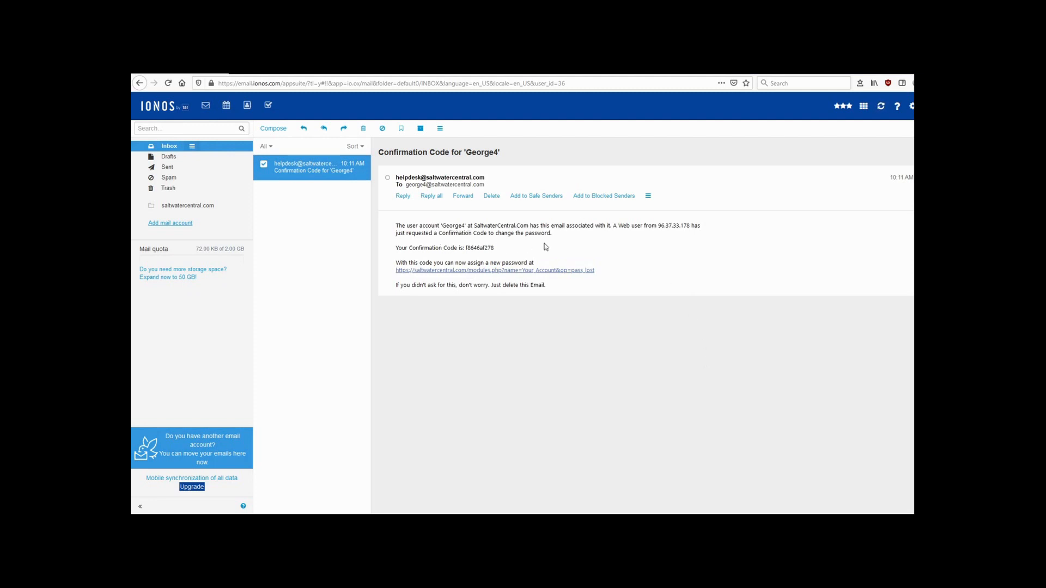
mouse_move(591, 238)
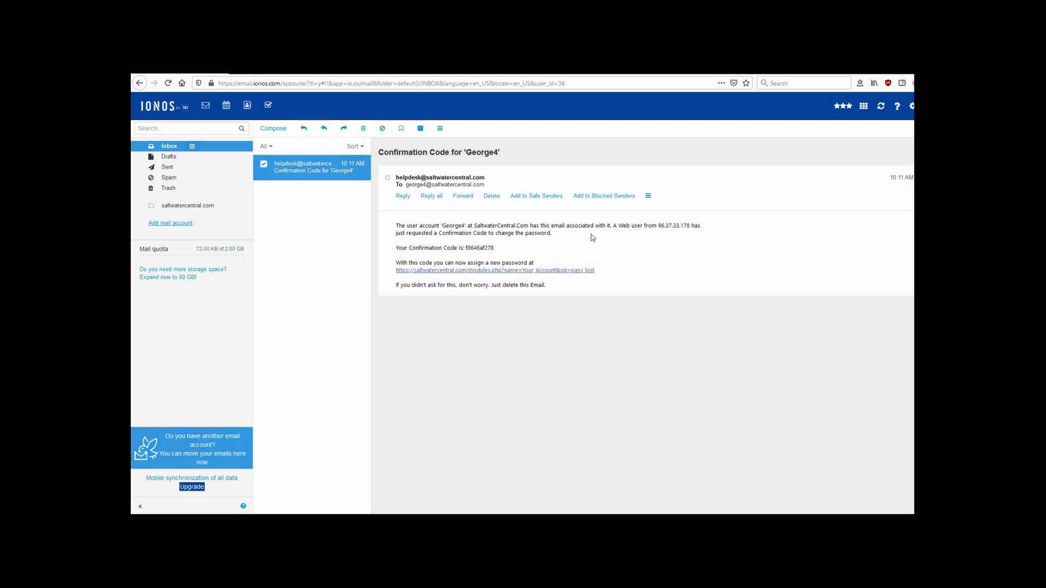
mouse_move(692, 238)
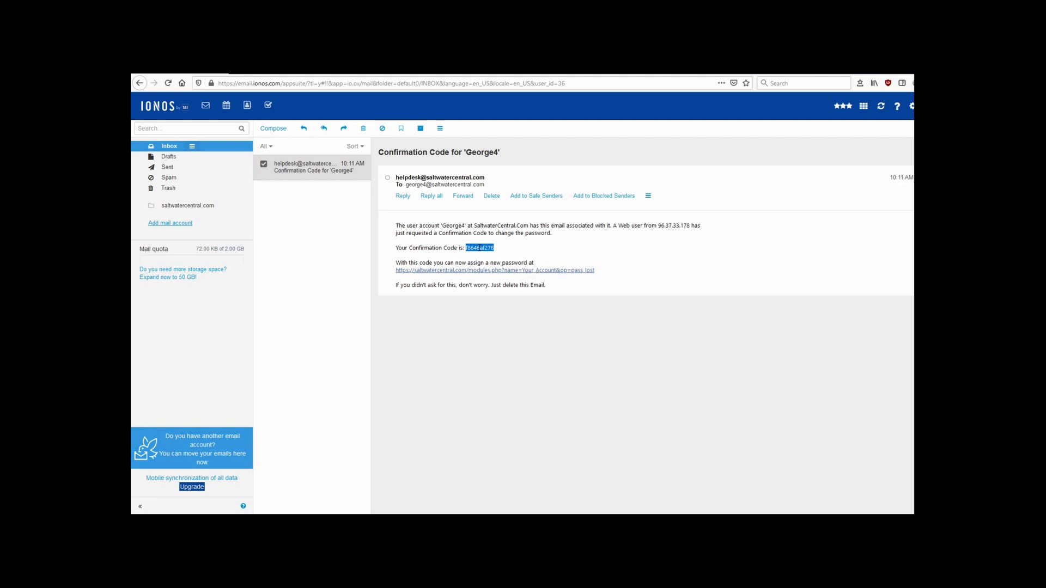
right_click(481, 248)
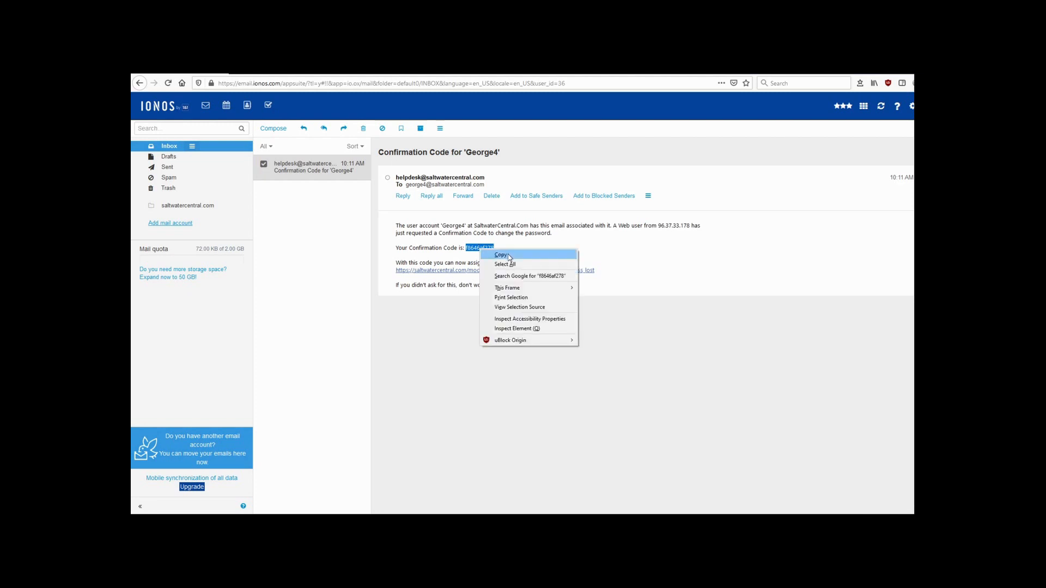
left_click(500, 254)
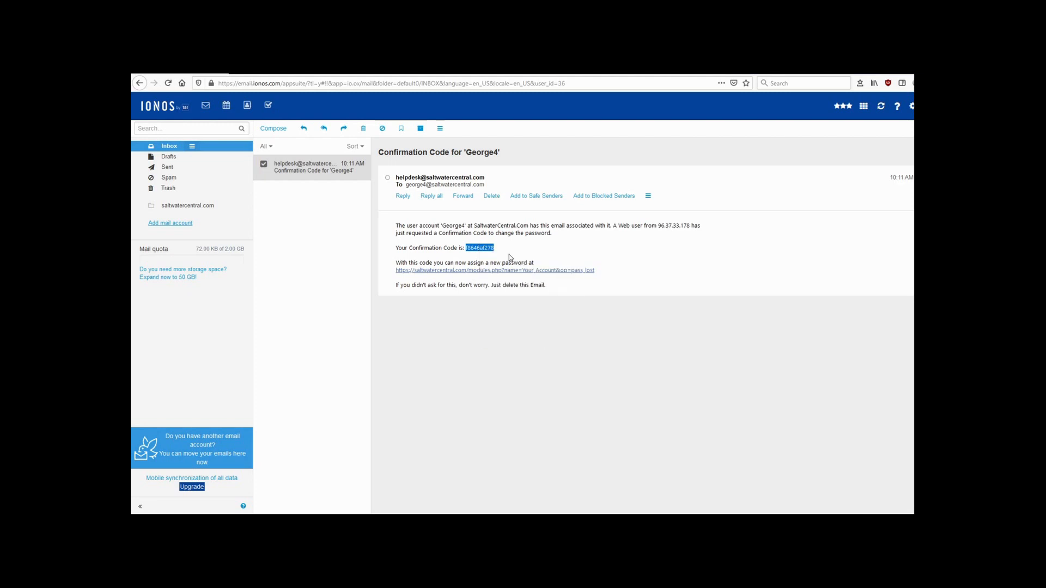
mouse_move(452, 276)
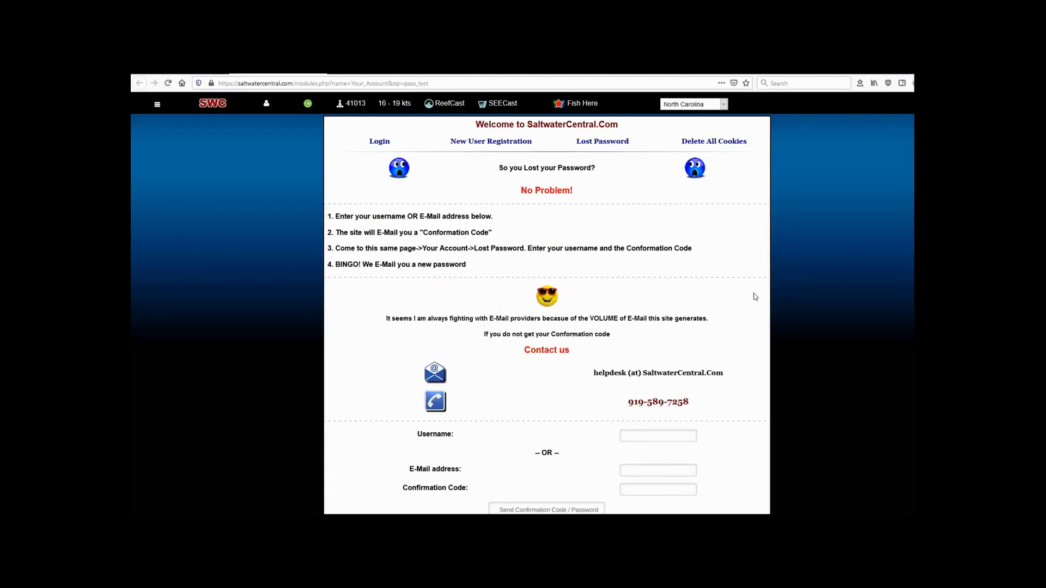
scroll("down", 3)
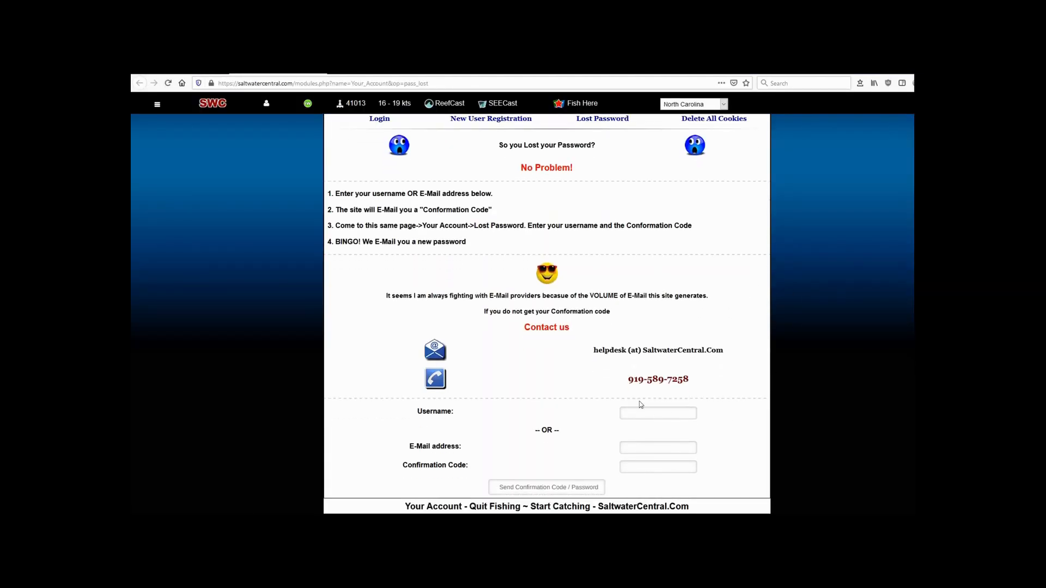
type("G")
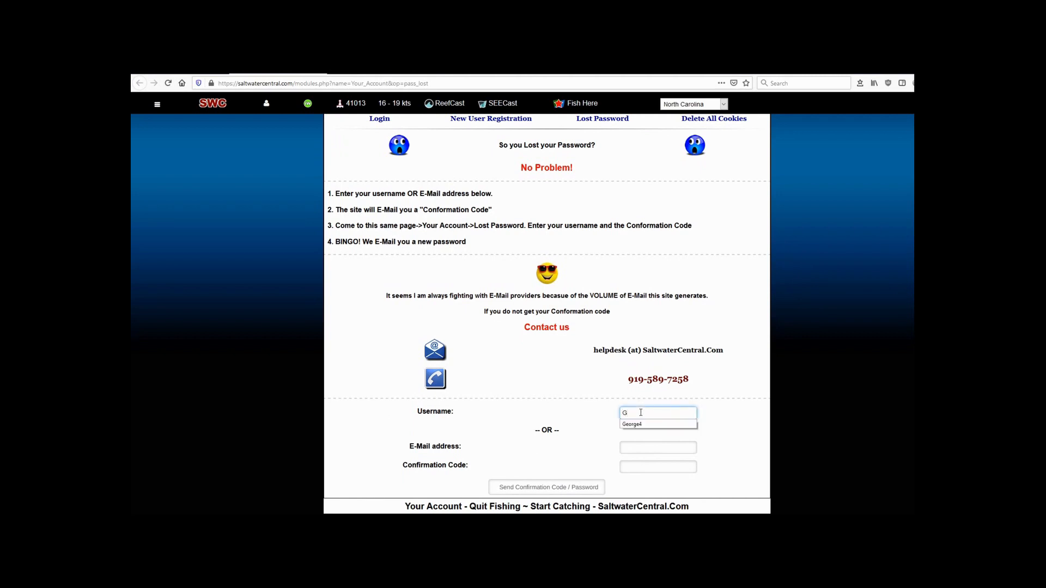
left_click(659, 425)
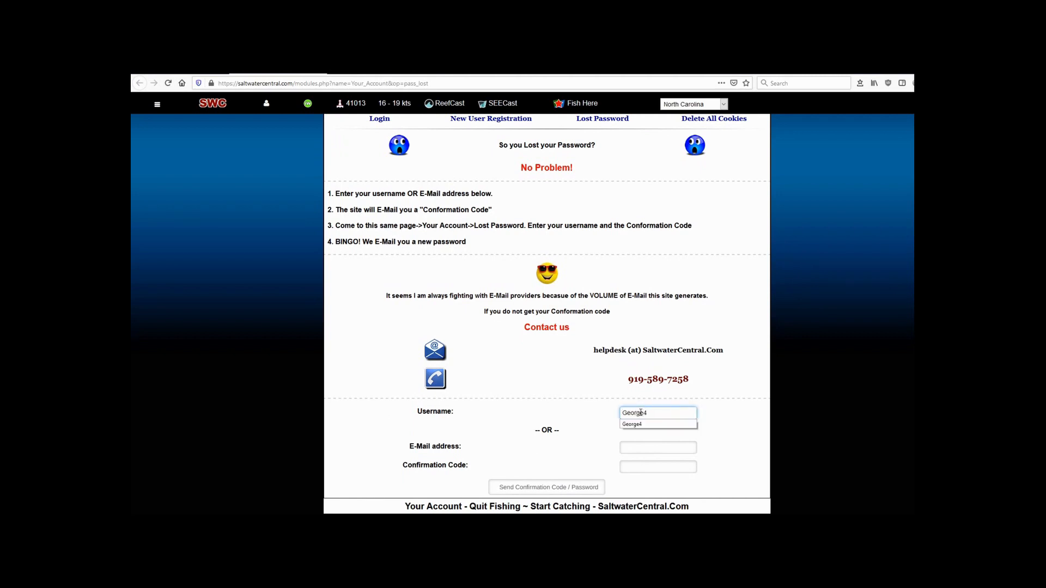
left_click(657, 466)
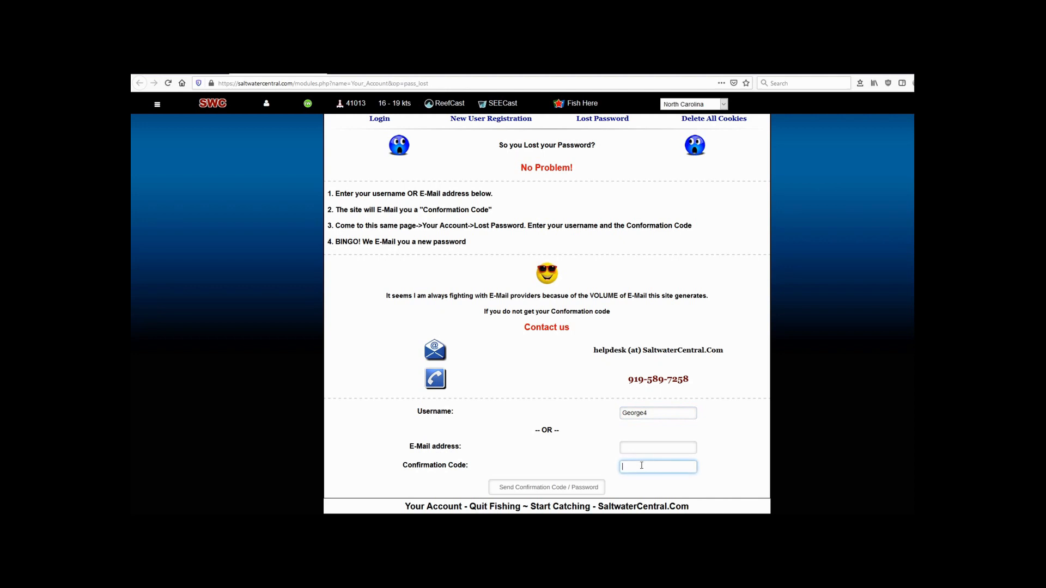
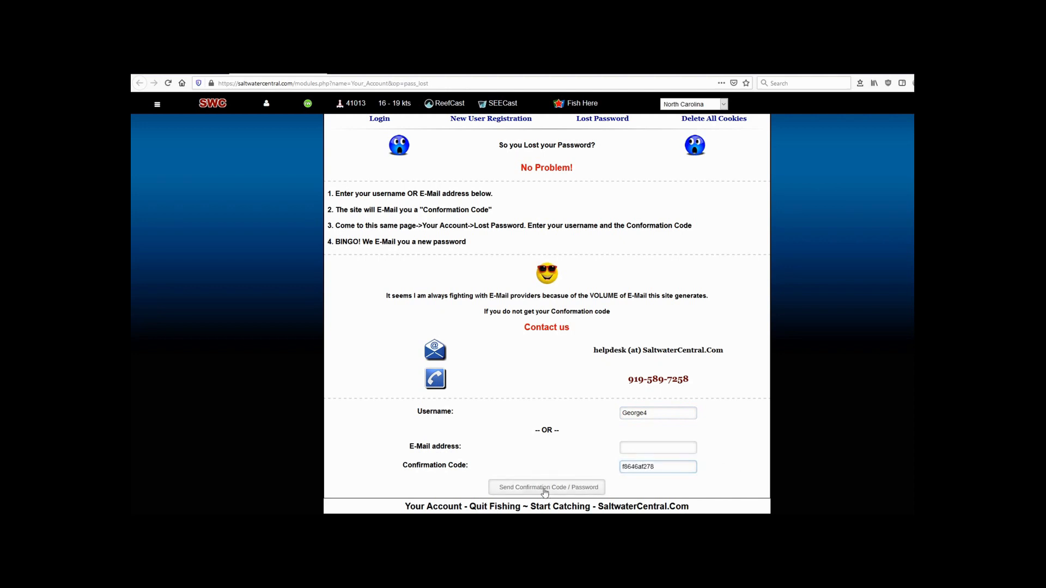
left_click(546, 487)
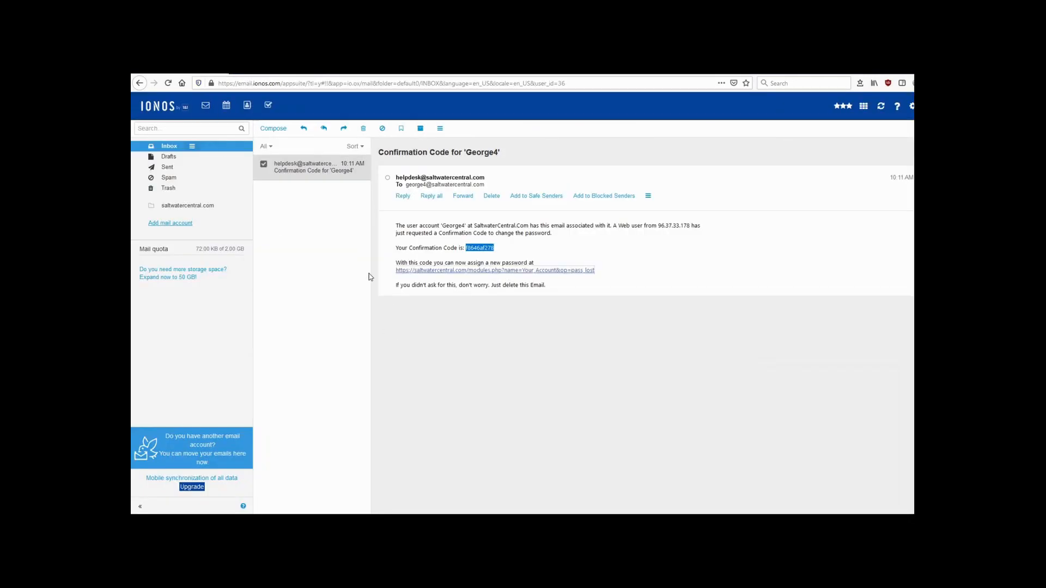
Refresh the inbox, open 'User Password for George4', and follow its Your_Account link.
left_click(169, 83)
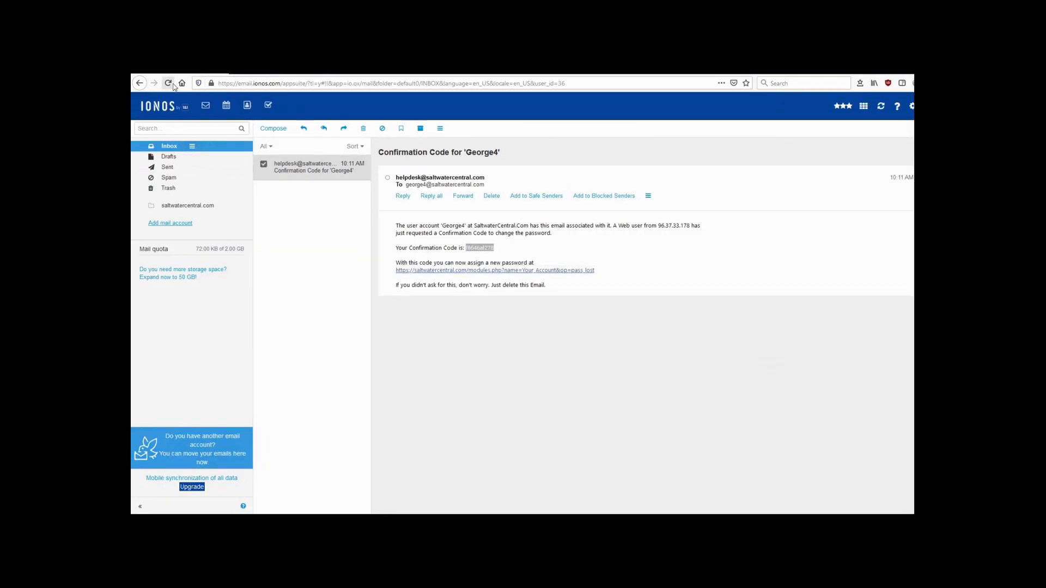
left_click(168, 83)
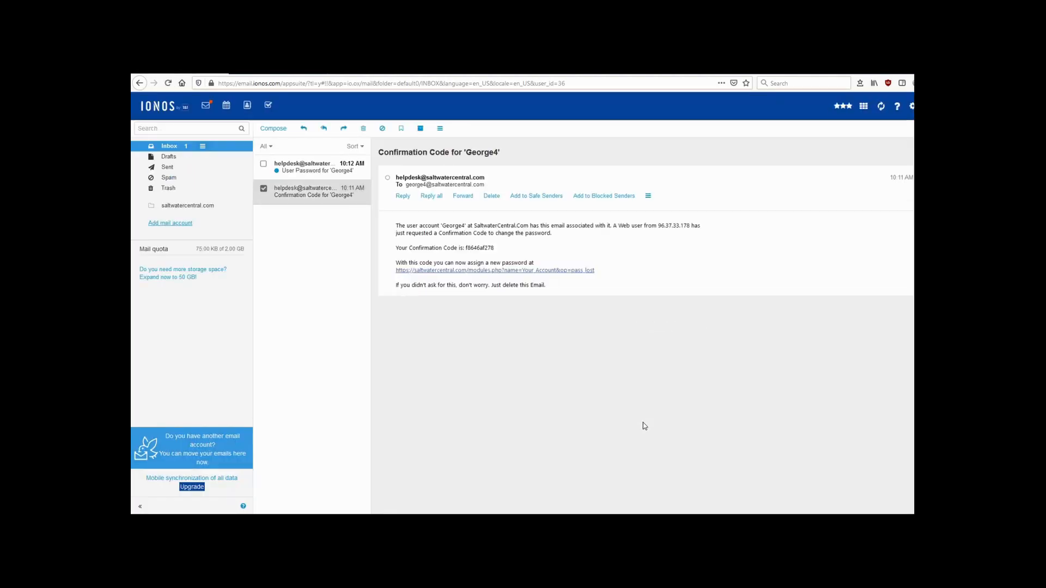
left_click(310, 167)
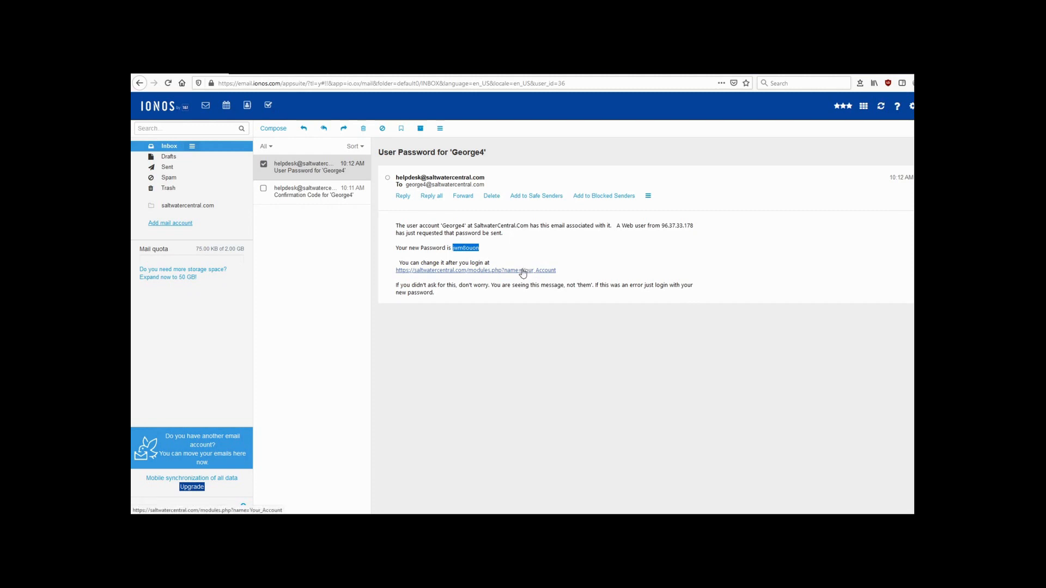
left_click(475, 271)
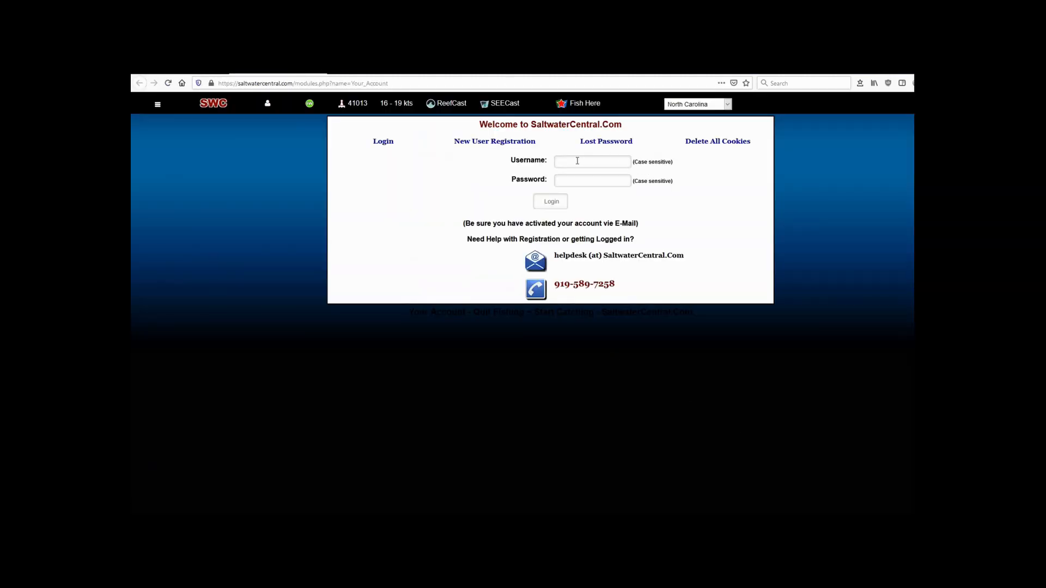
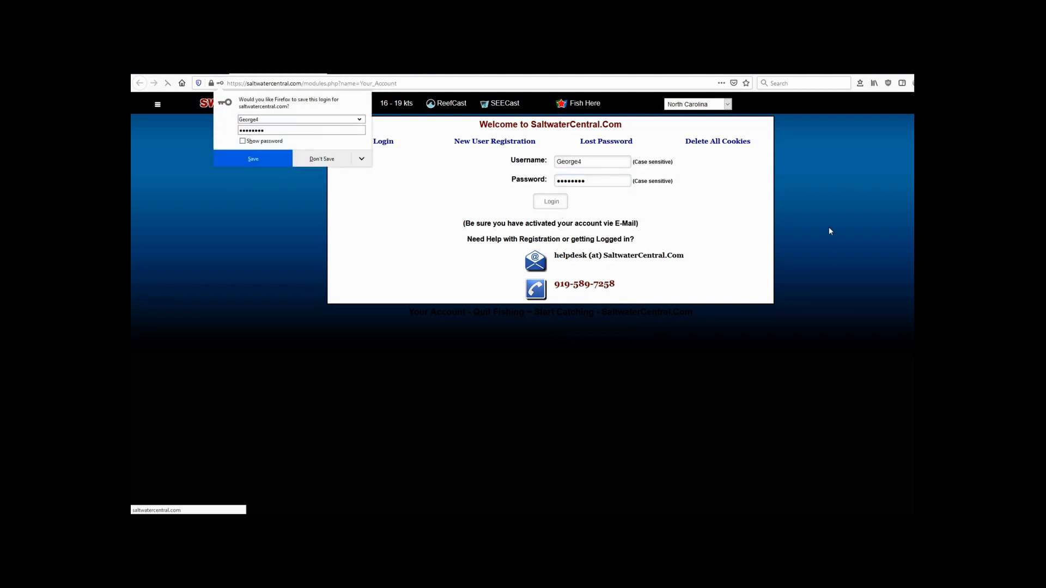
Log in as George4 with the emailed password and dismiss the save-login prompt.
left_click(550, 201)
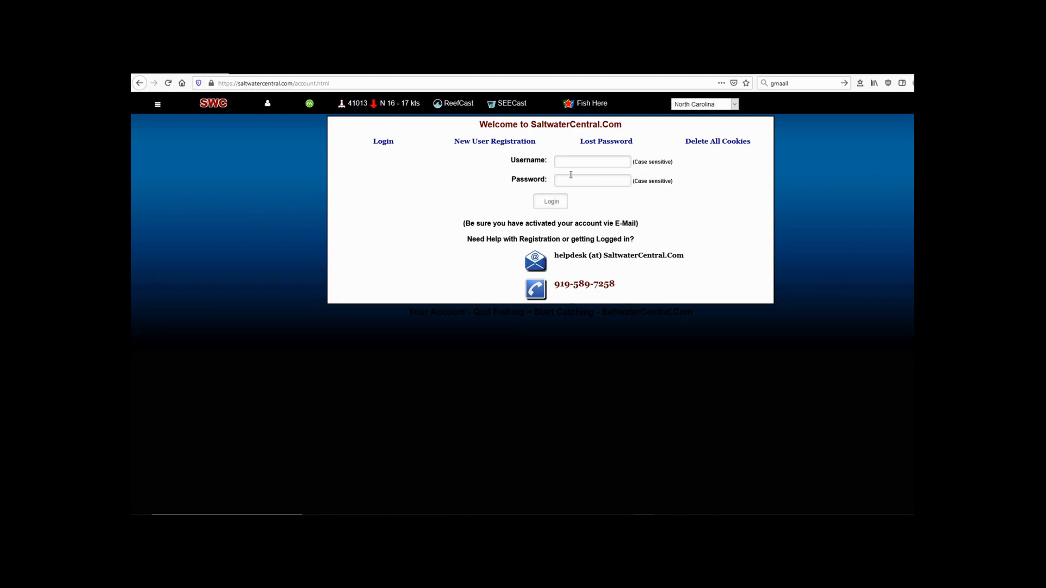
left_click(606, 140)
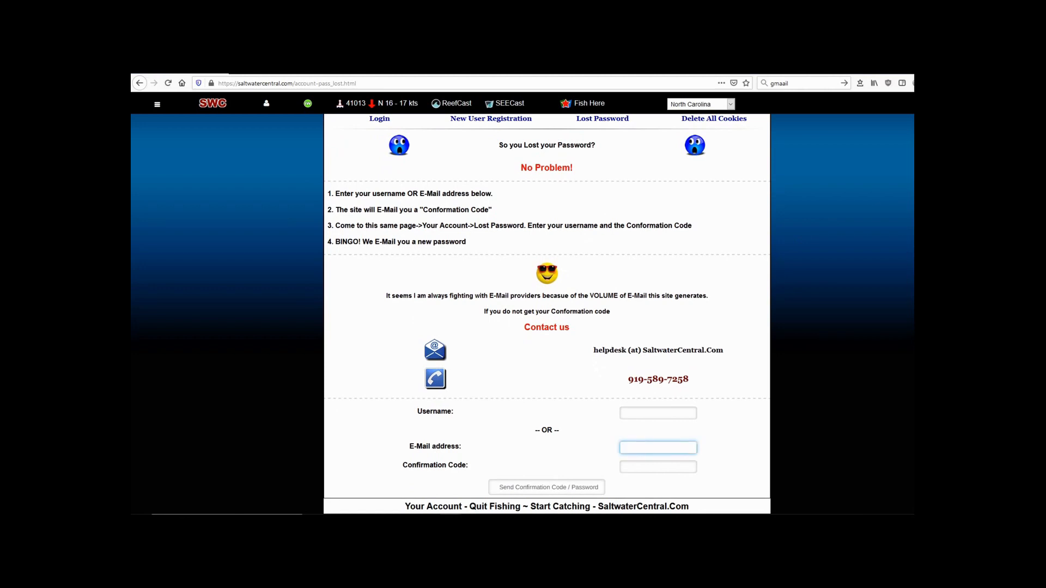
left_click(657, 448)
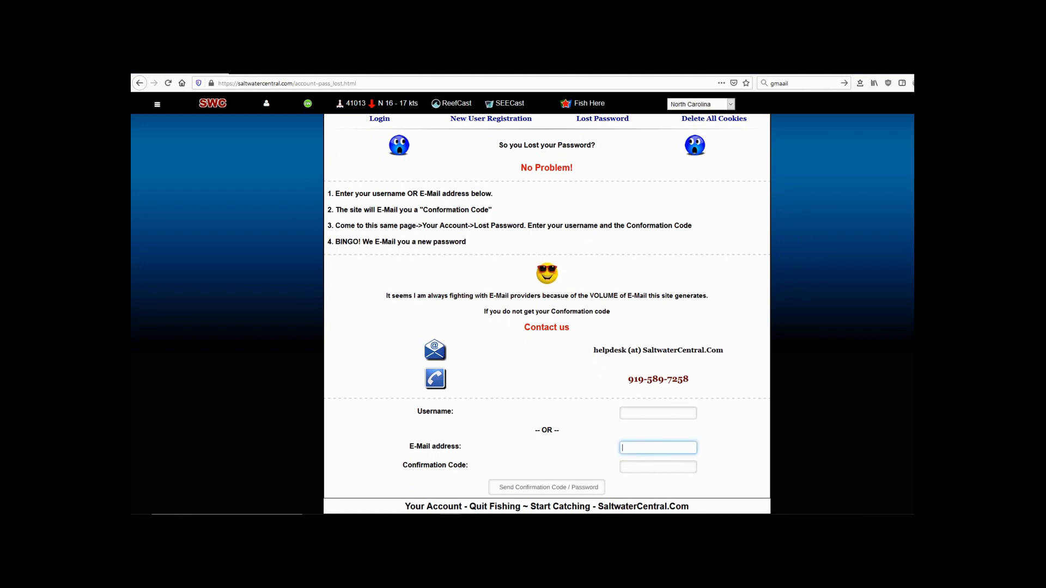
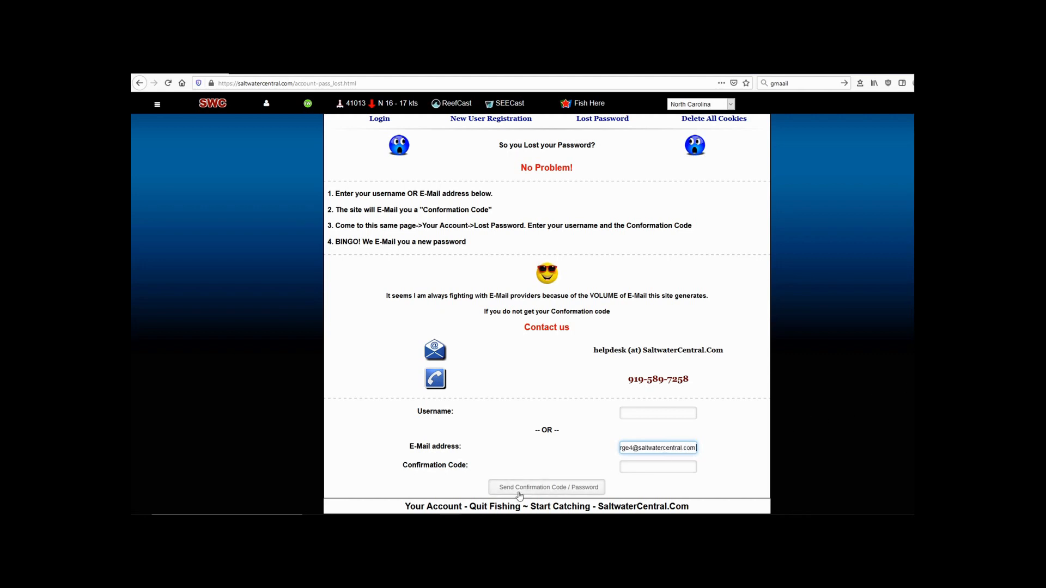
left_click(546, 488)
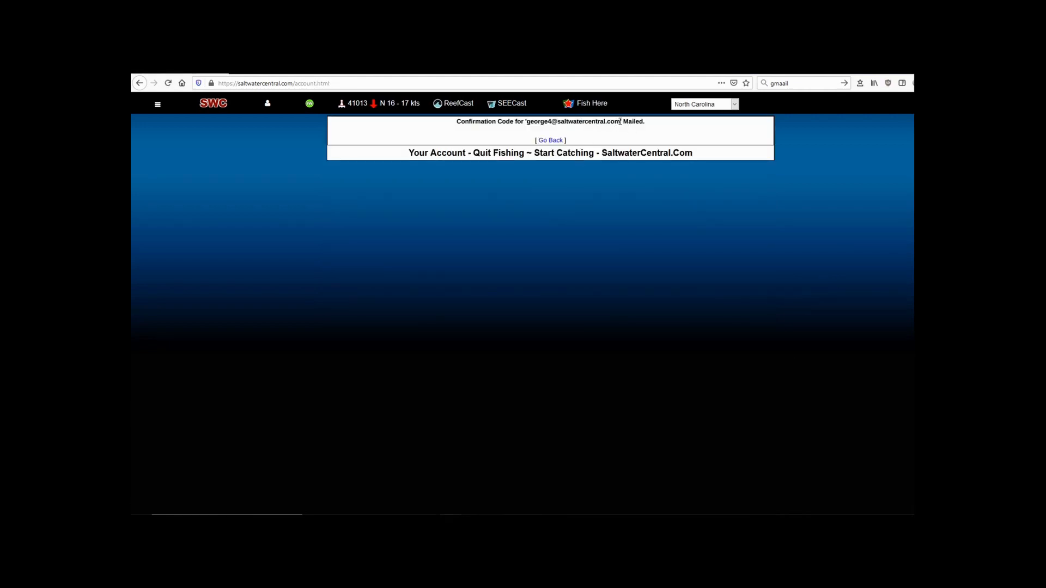
mouse_move(234, 79)
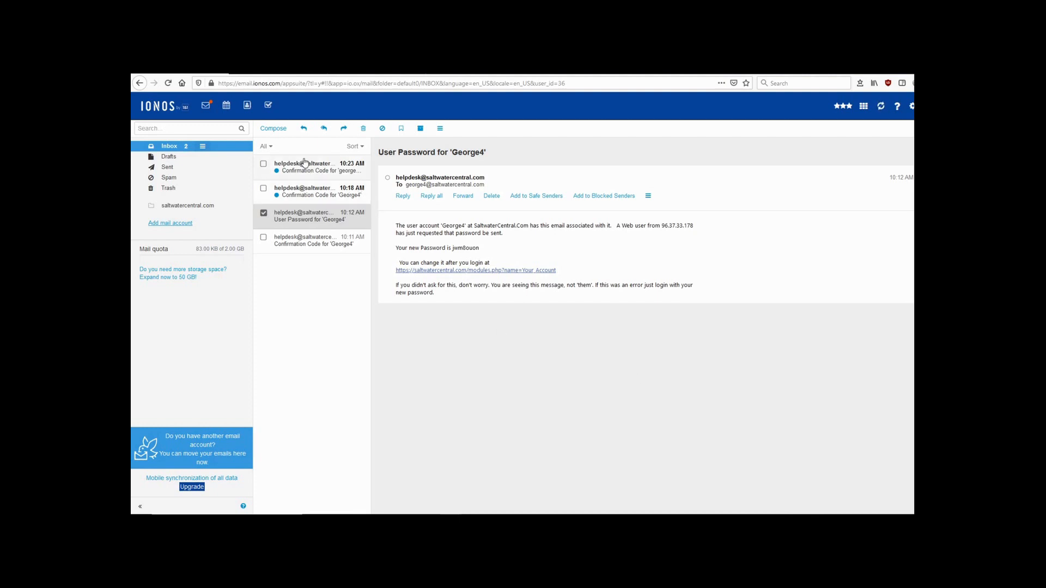
Open the newest Confirmation Code email and copy its code.
left_click(312, 167)
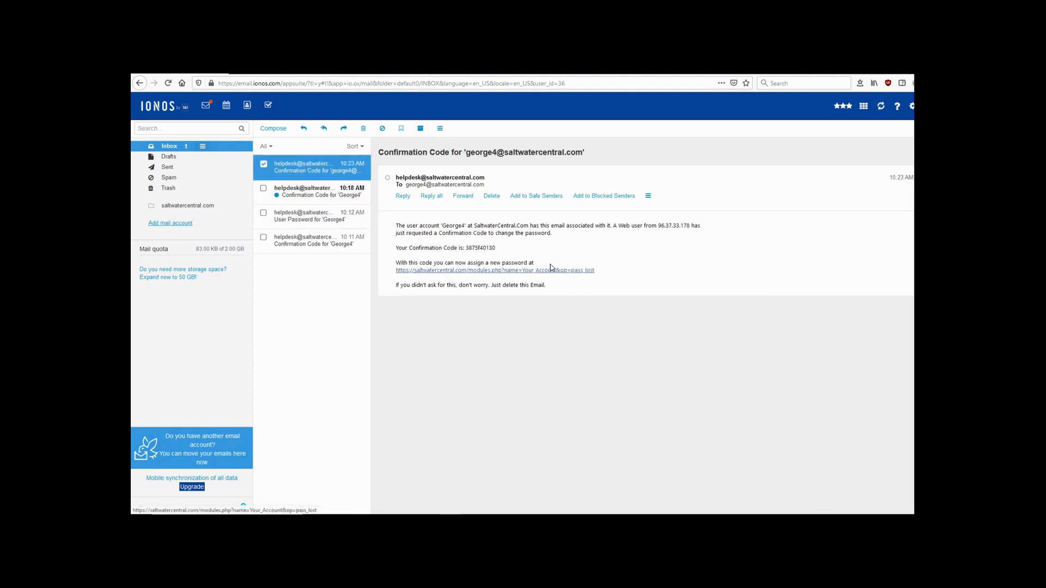
double_click(480, 248)
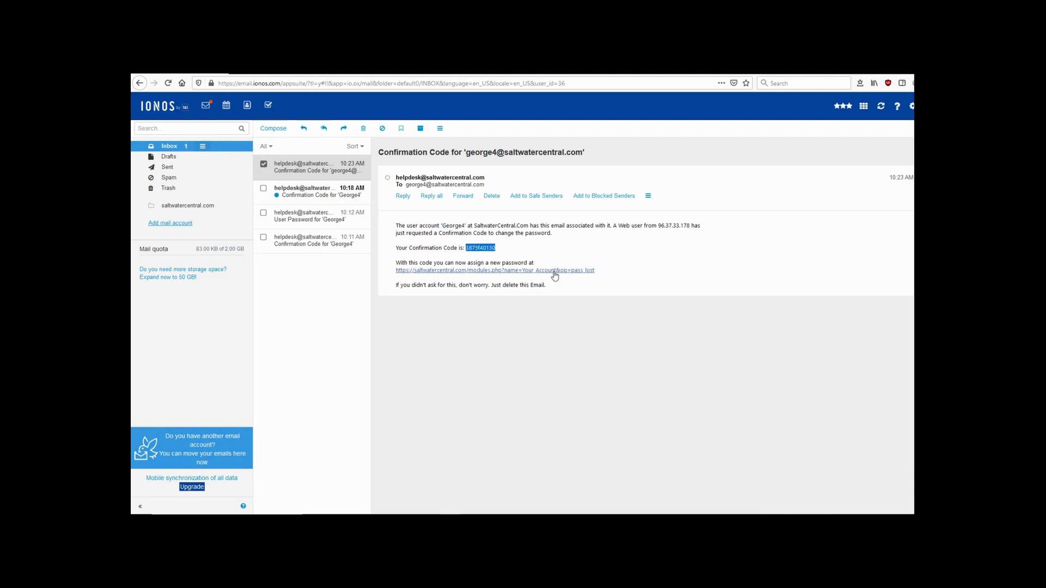
mouse_move(554, 270)
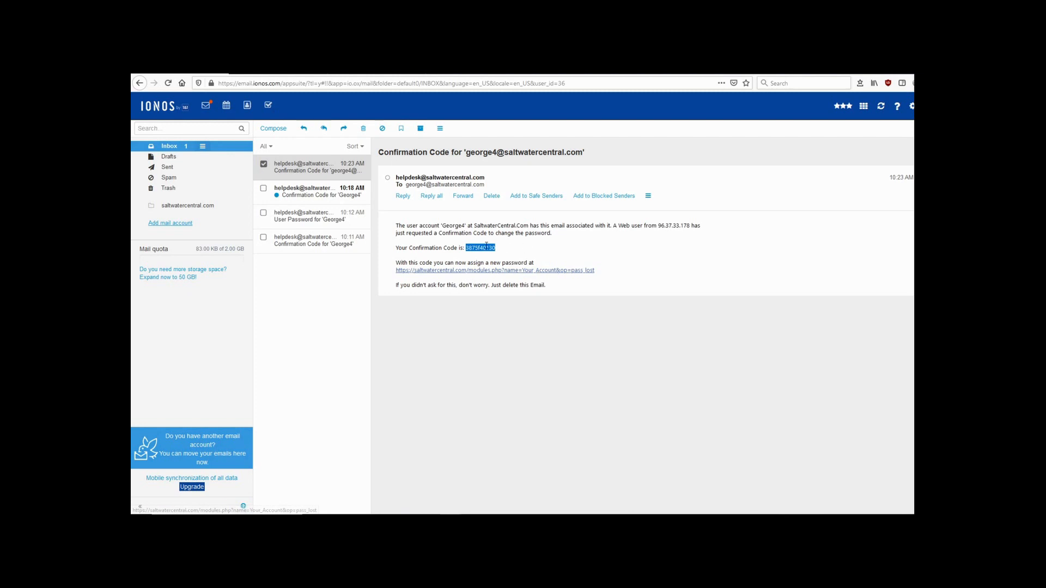
right_click(479, 247)
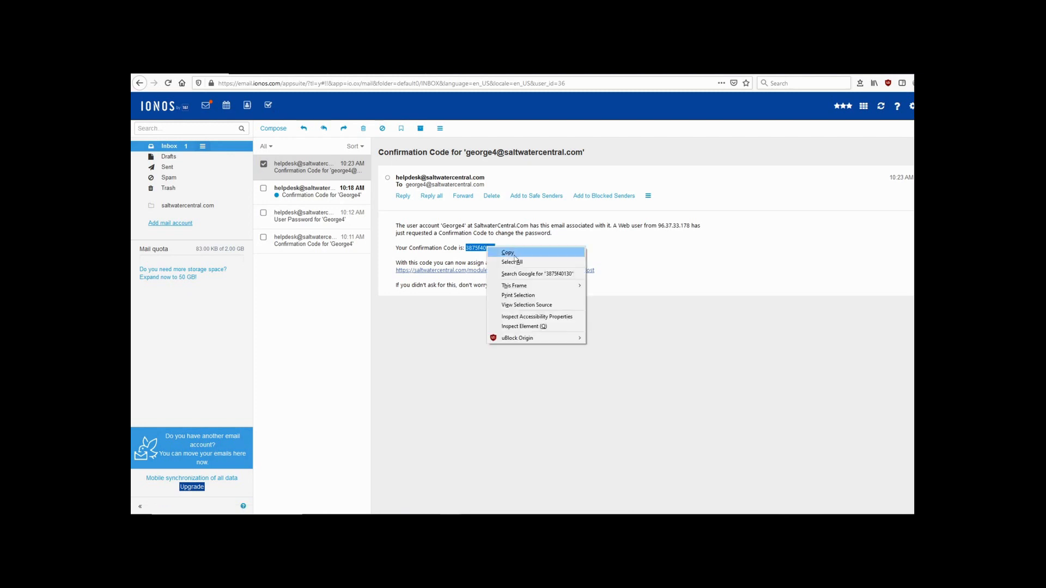
left_click(508, 252)
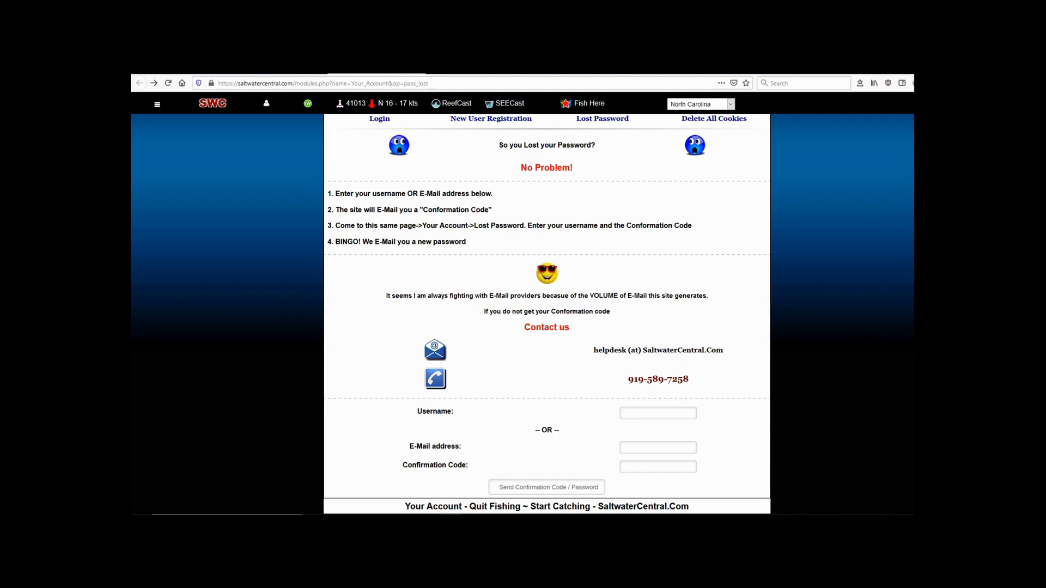
type("Geor")
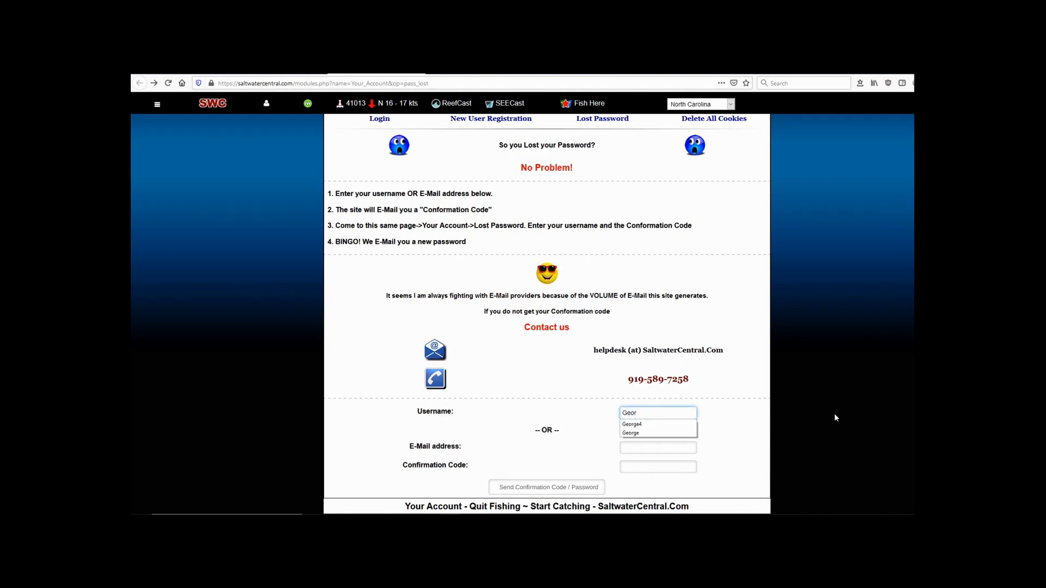
left_click(631, 425)
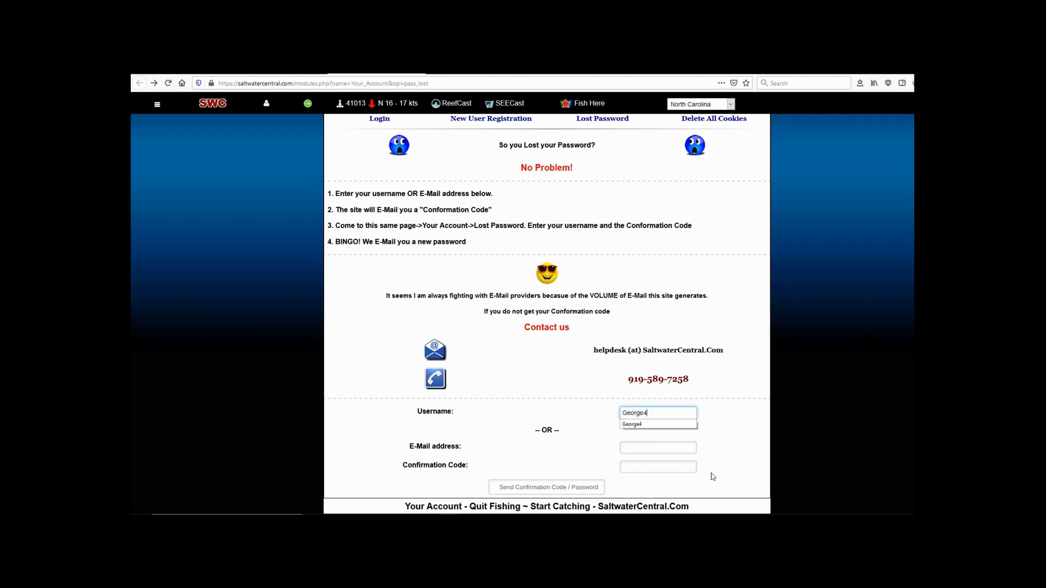
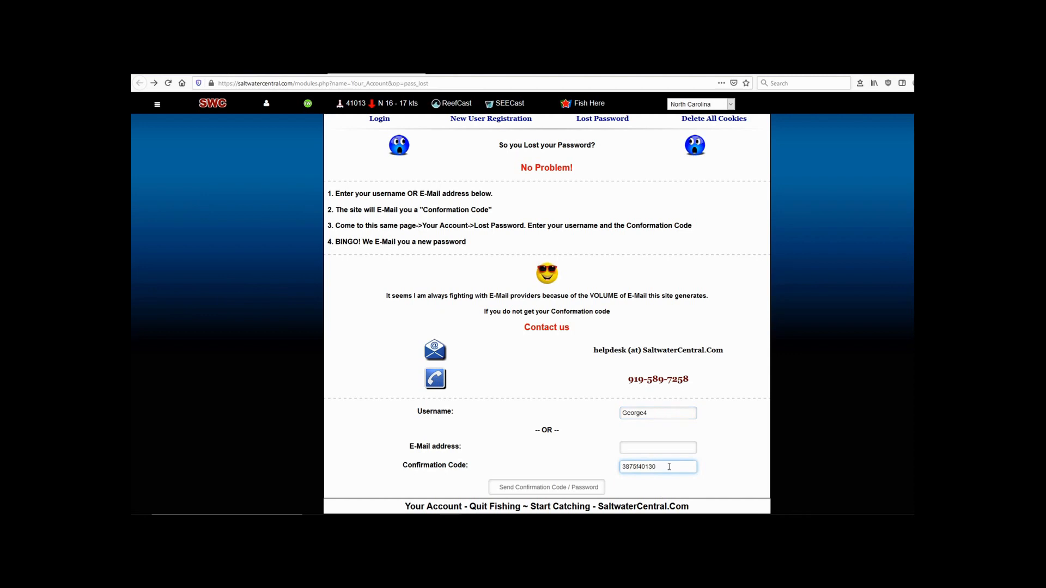
right_click(657, 467)
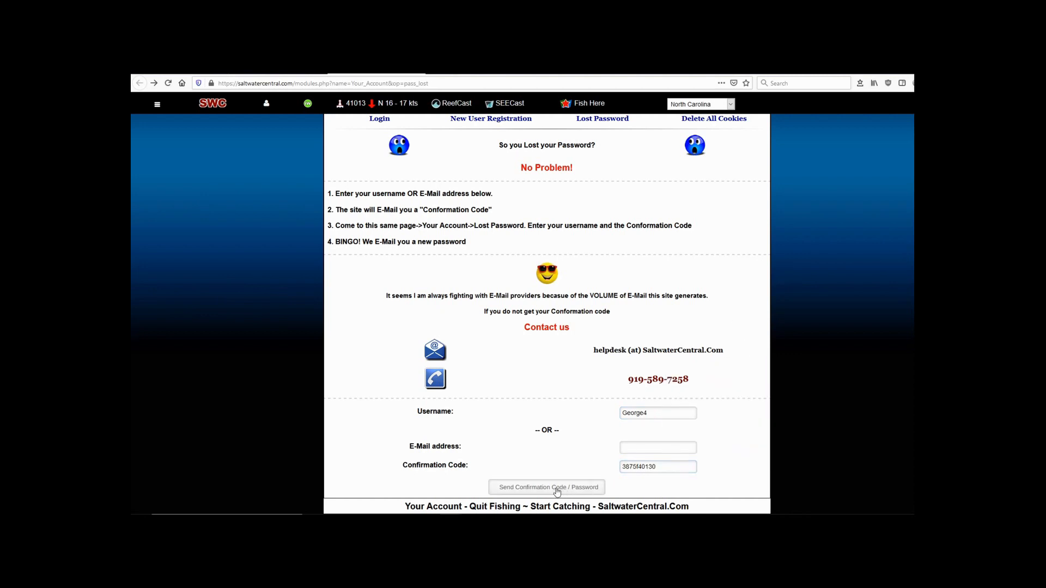
left_click(546, 487)
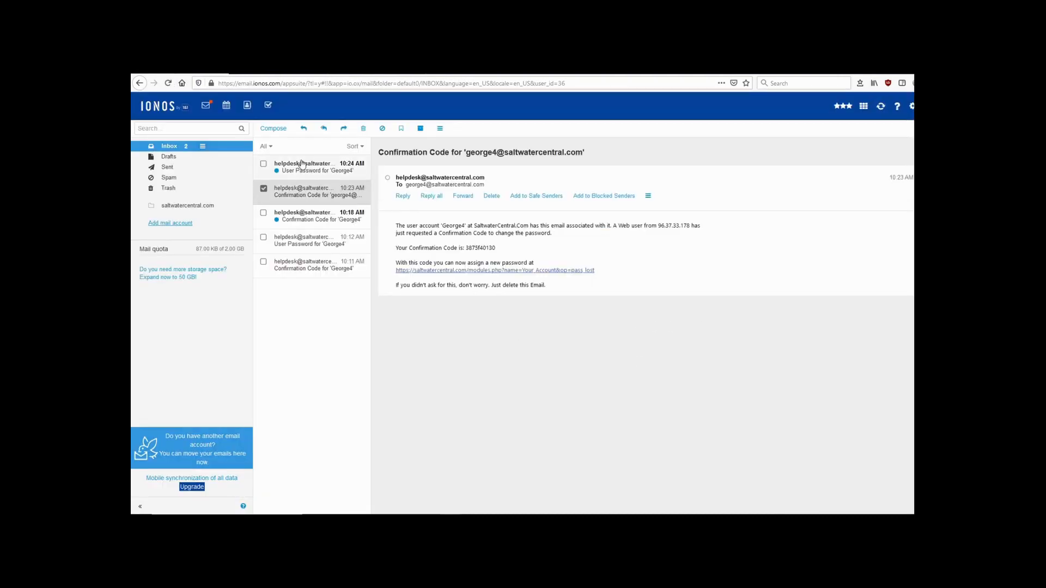
Open the newest 'User Password for George4' email and select the new password.
left_click(311, 167)
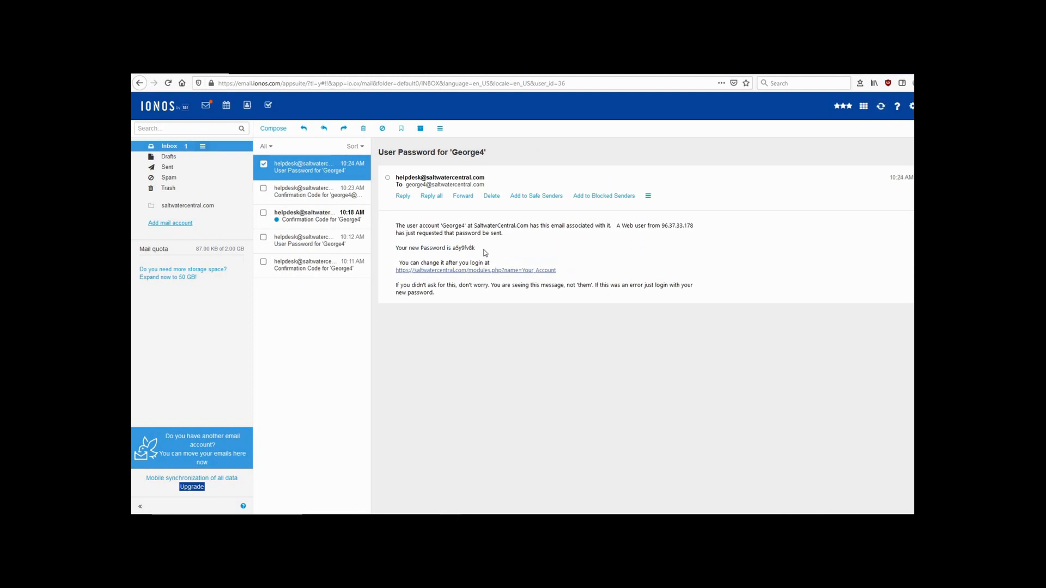
double_click(463, 247)
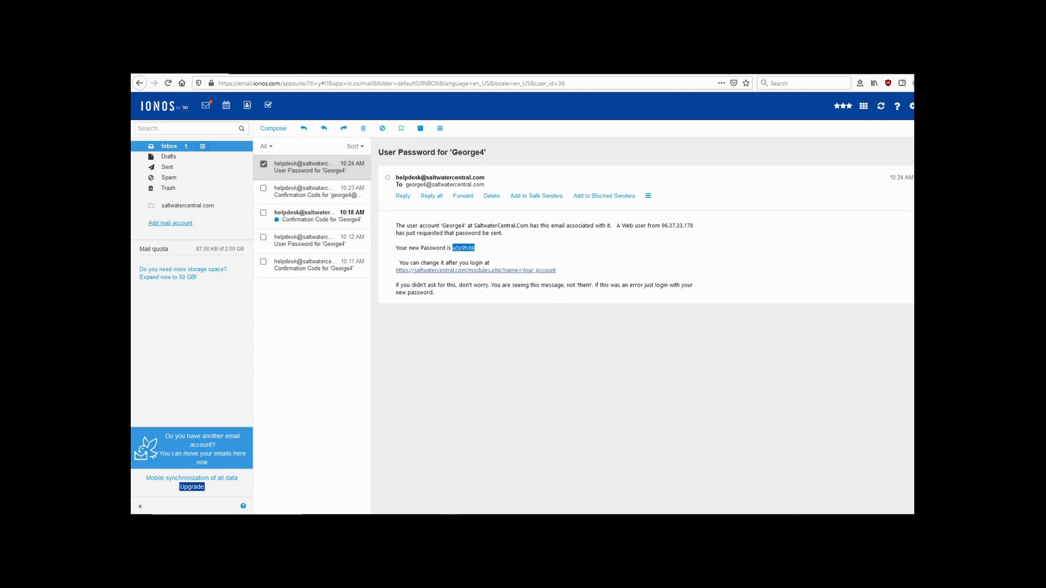
left_click(478, 271)
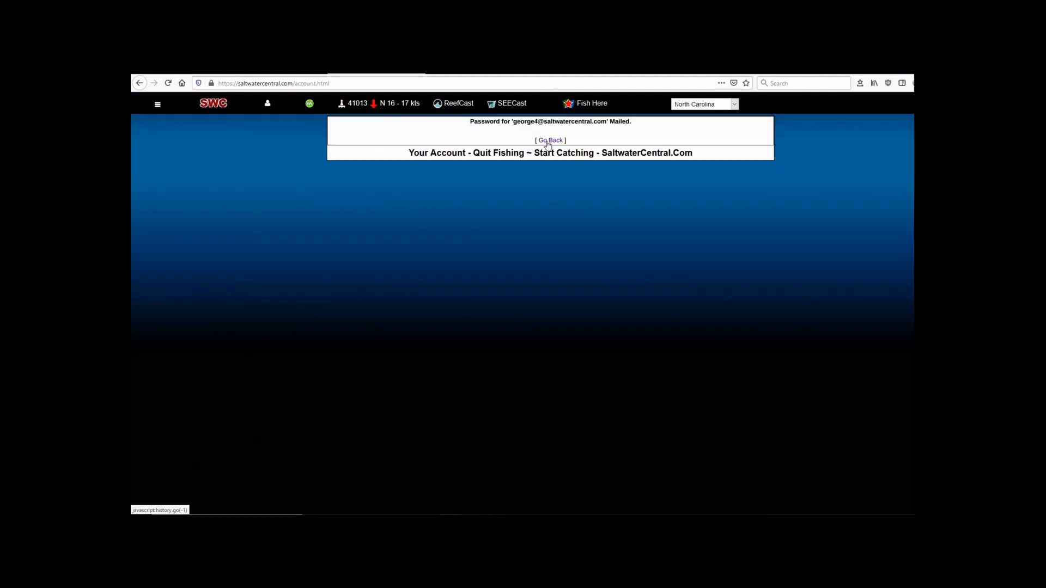
Return to the Lost Password form and enter the username George4.
left_click(550, 140)
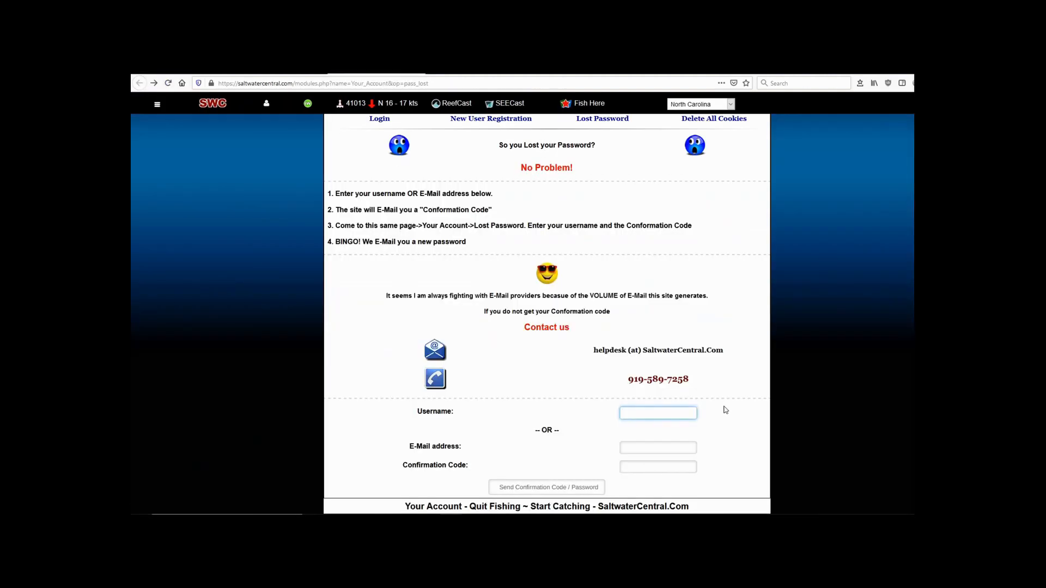
type("George")
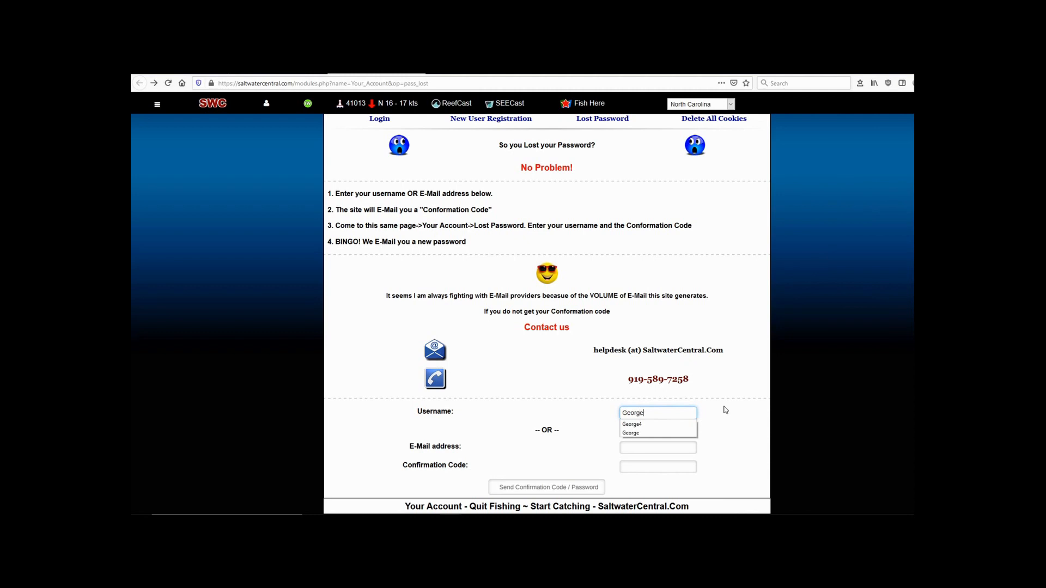
left_click(631, 425)
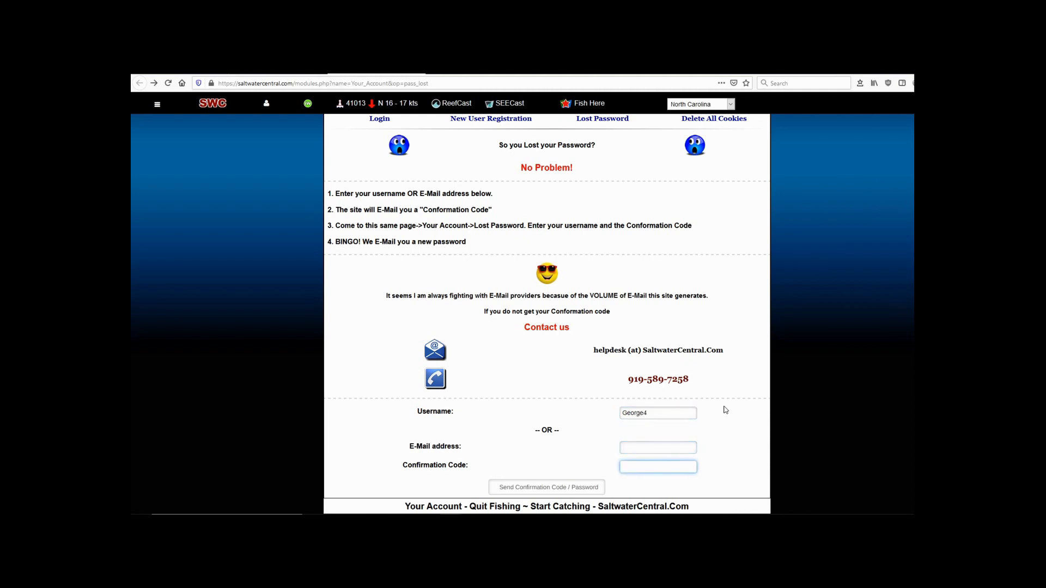
mouse_move(576, 196)
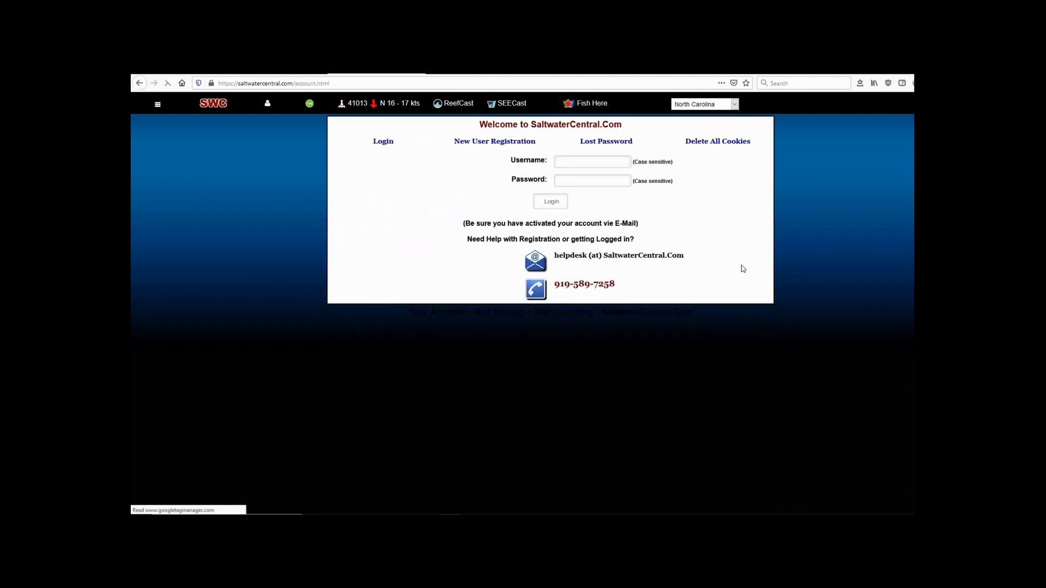
Log in as George4 with the emailed password, declining to save the login.
left_click(592, 160)
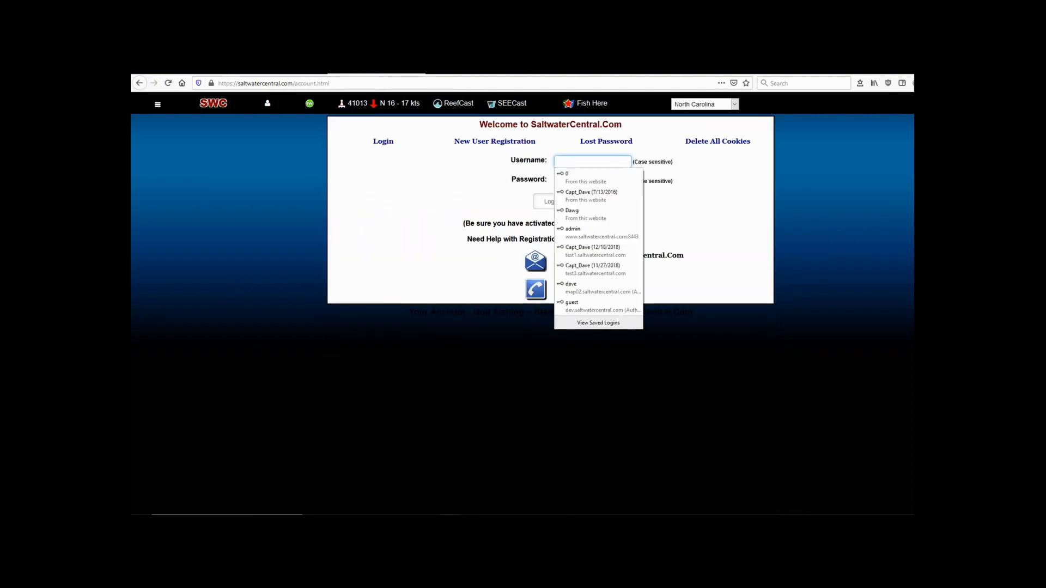
type("George4")
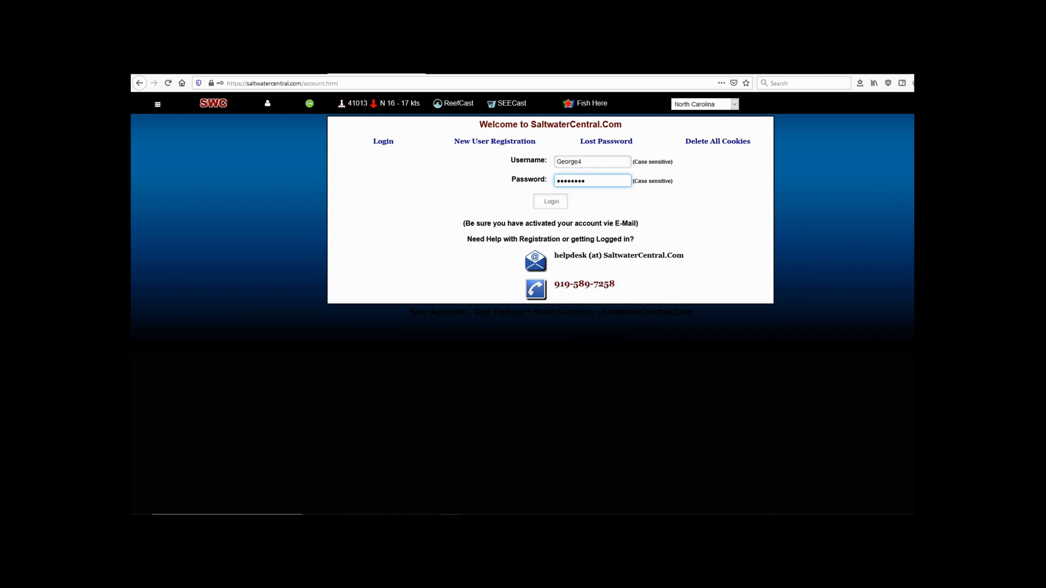
right_click(591, 181)
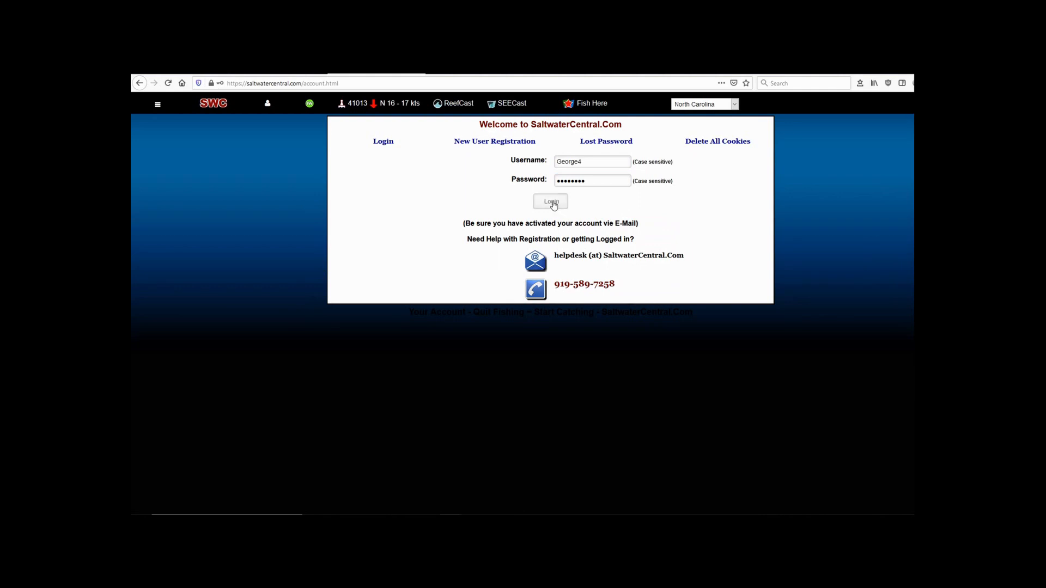
left_click(549, 202)
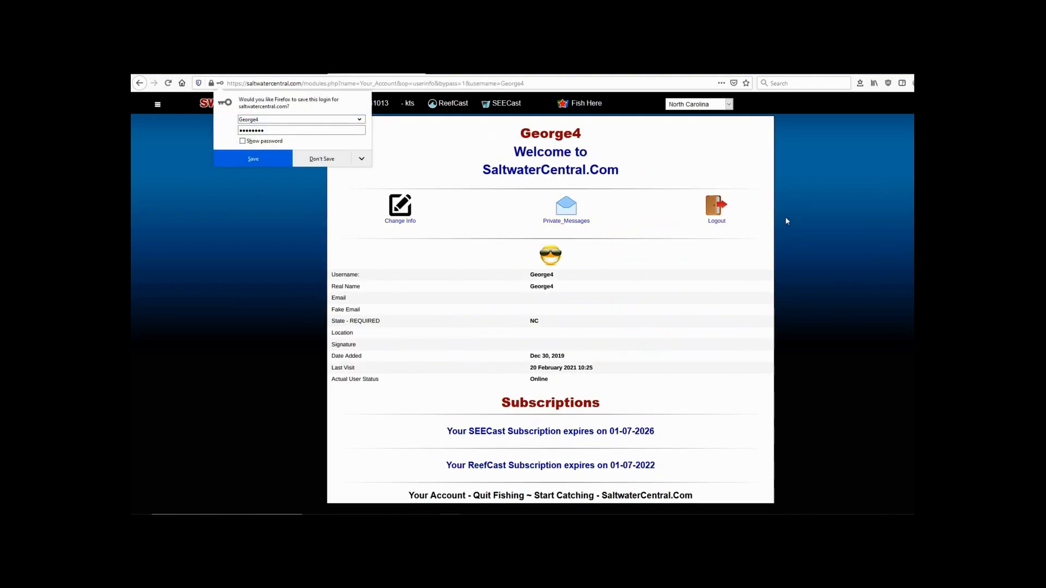
left_click(321, 158)
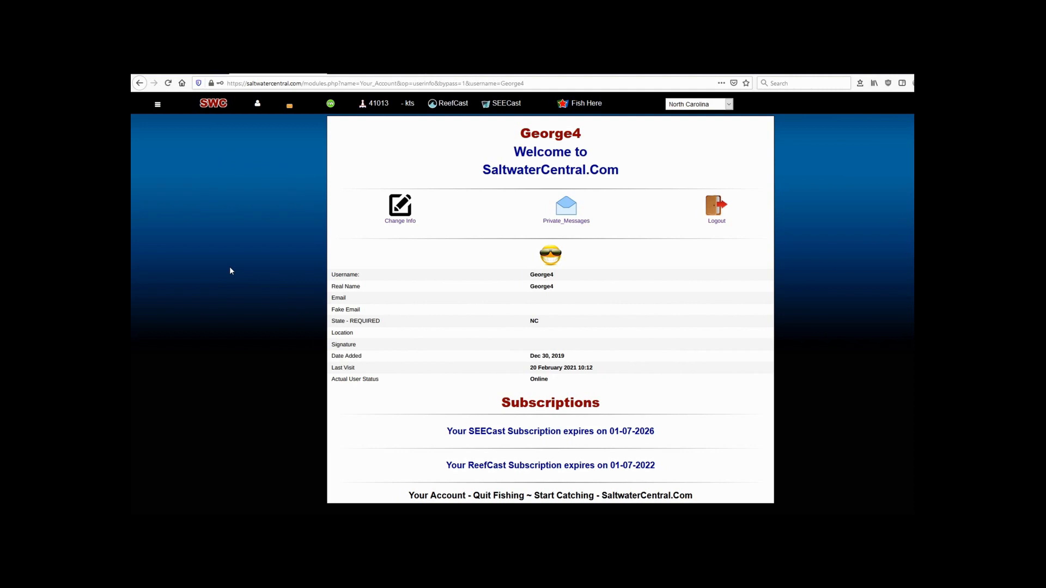
mouse_move(426, 185)
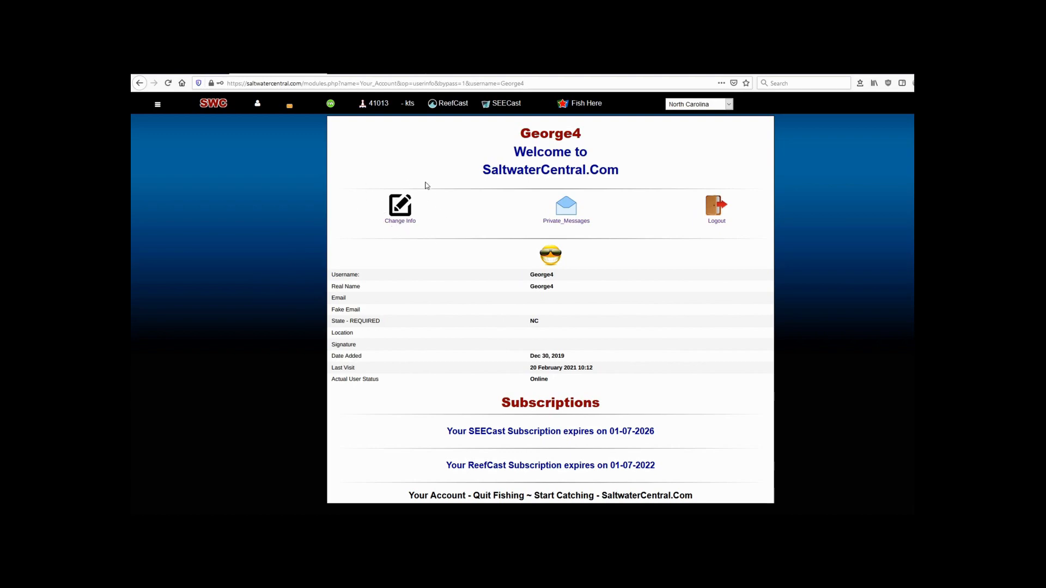
mouse_move(400, 207)
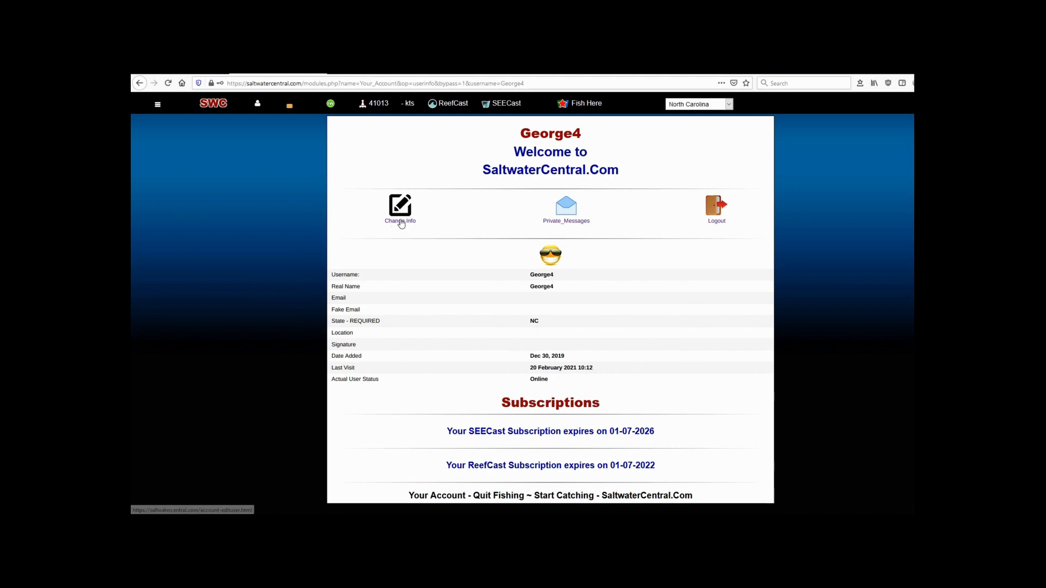
In Change Info, enter George4's new password in both password fields.
left_click(400, 207)
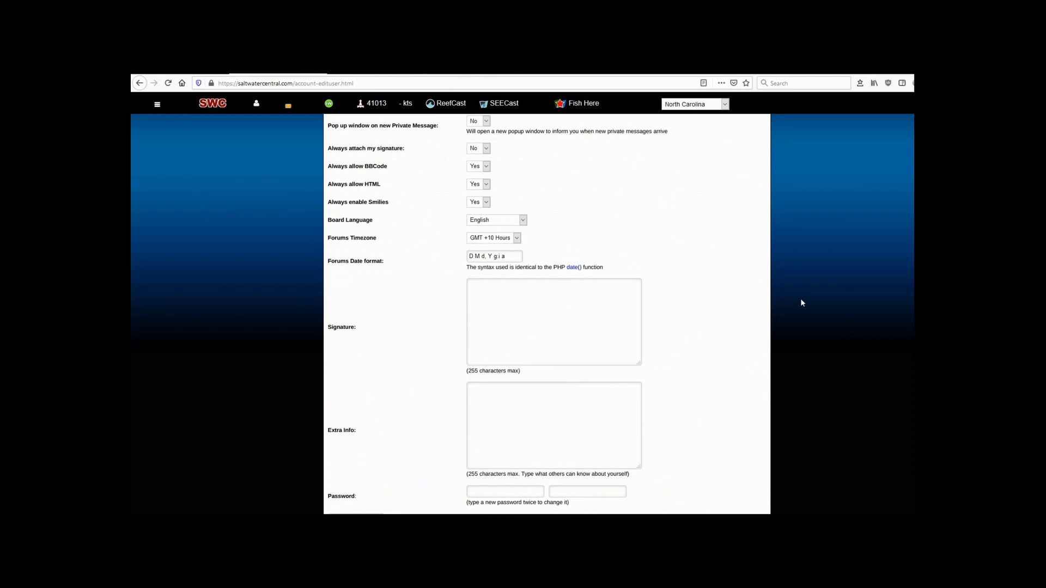
scroll("down", 3)
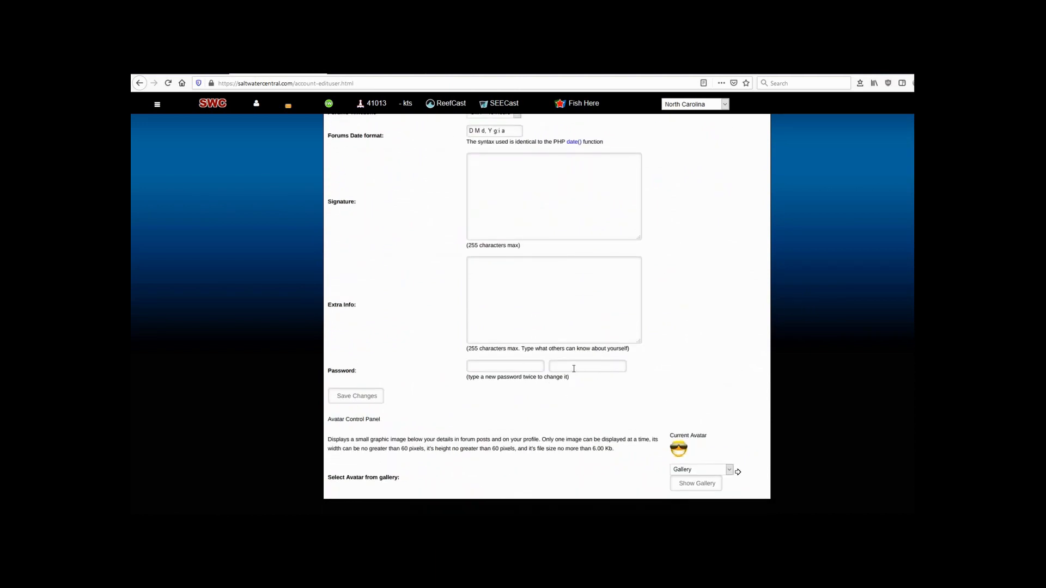
left_click(505, 366)
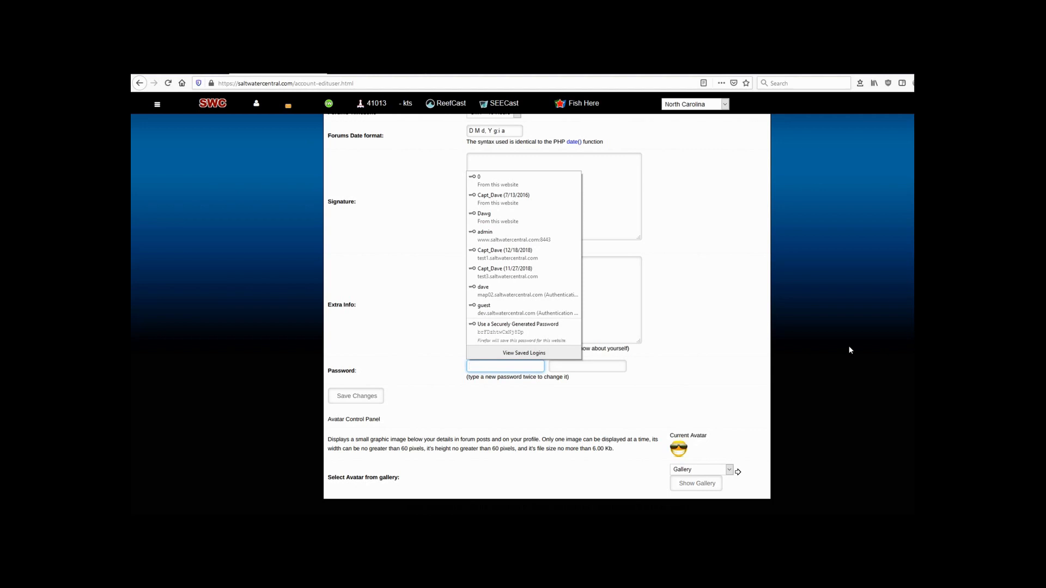
left_click(504, 366)
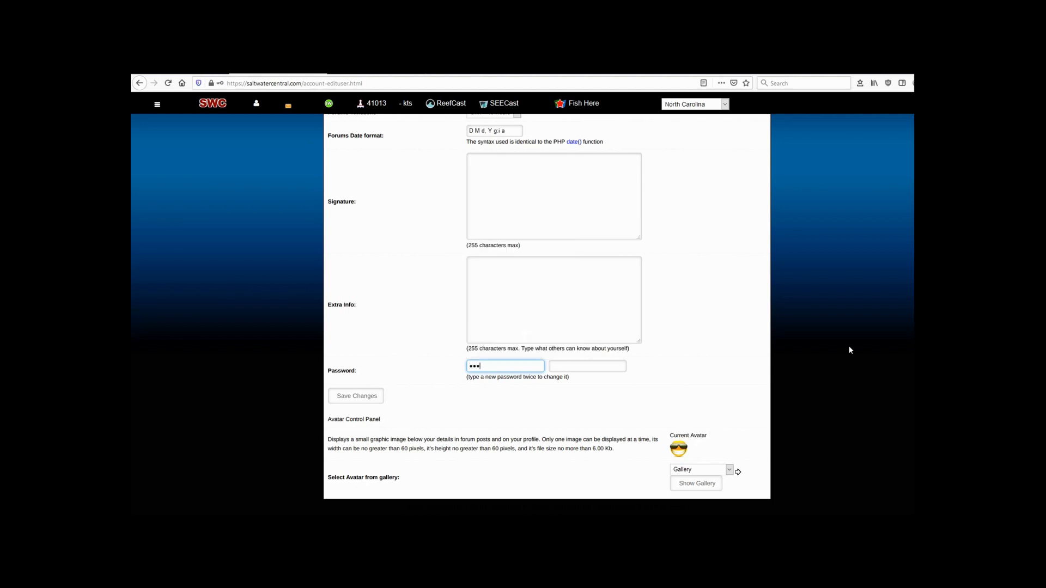
left_click(588, 366)
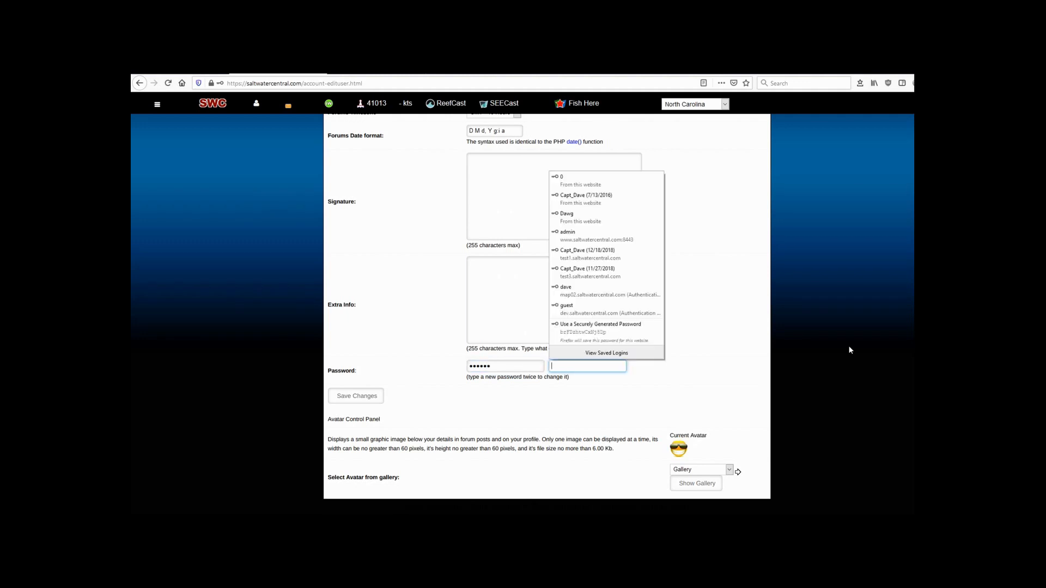
type("••••••")
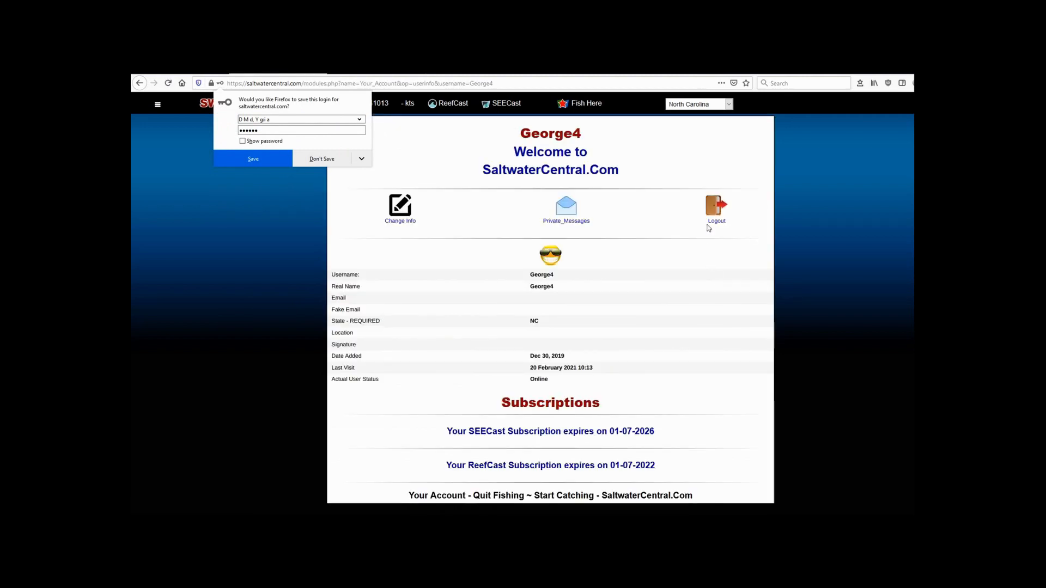
Log out, then log back in as George4 using the new password.
left_click(716, 206)
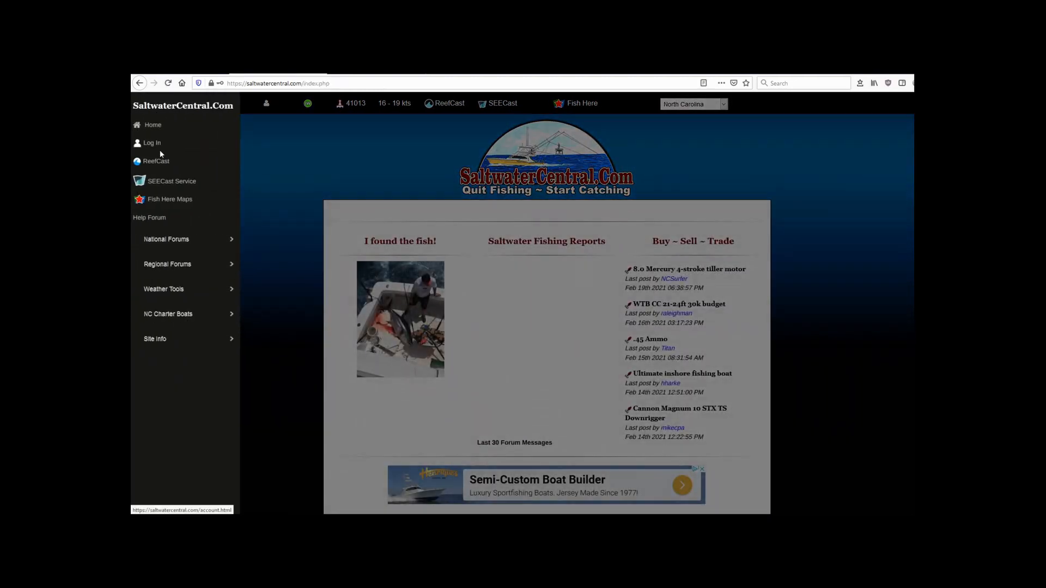
left_click(151, 143)
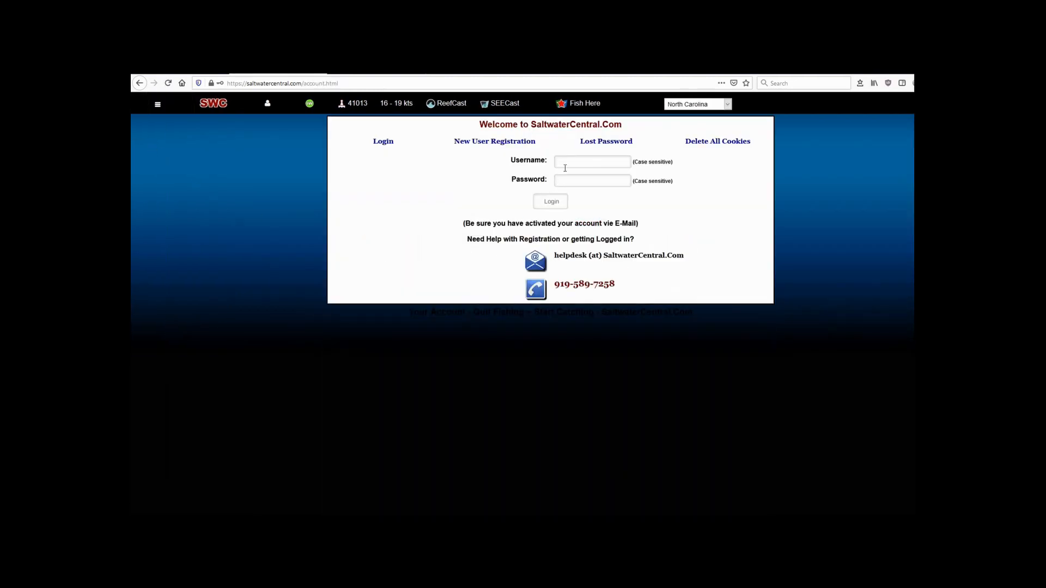
type("Geor")
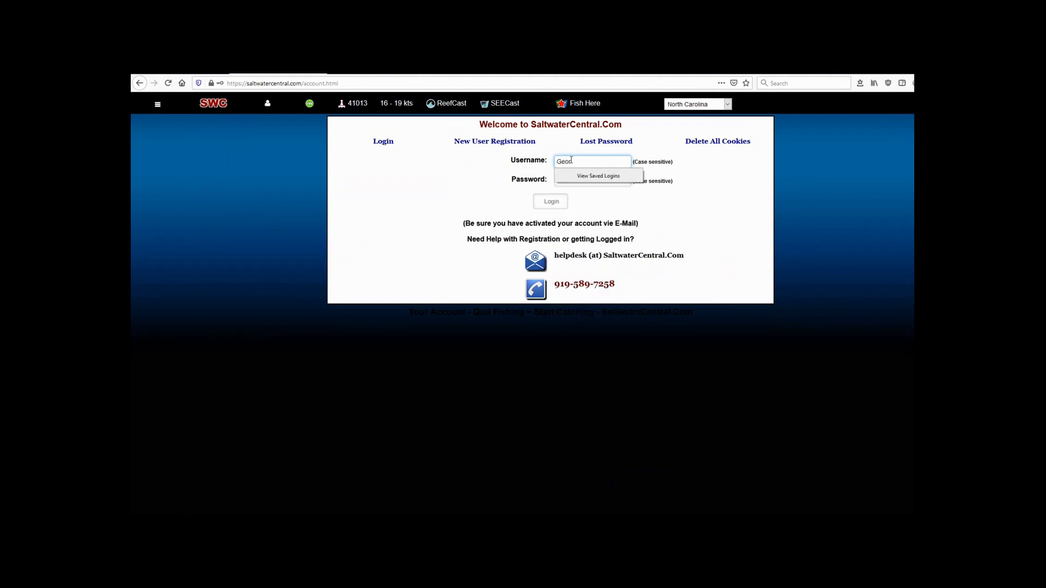
type("••")
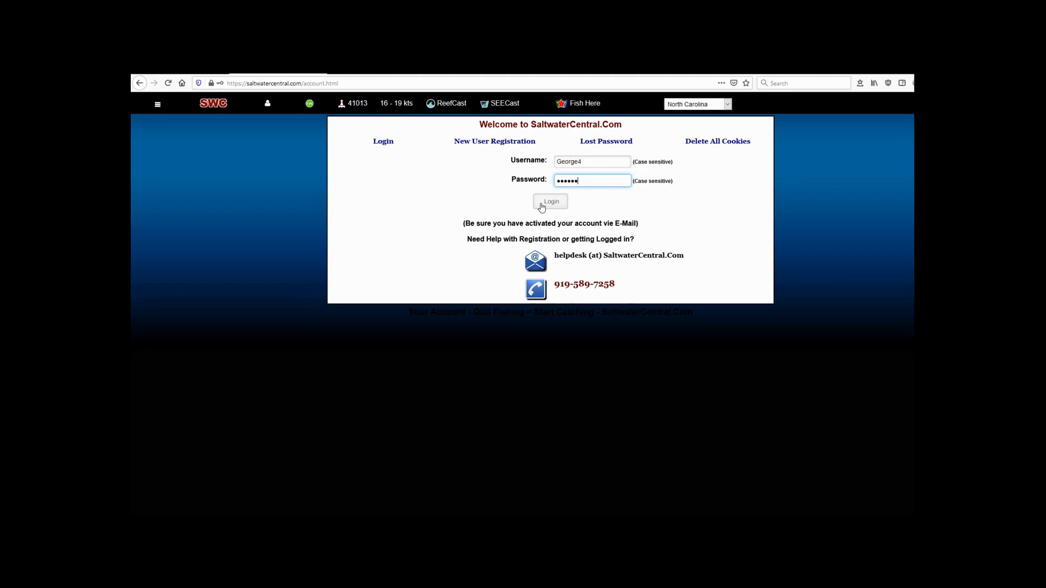
left_click(549, 204)
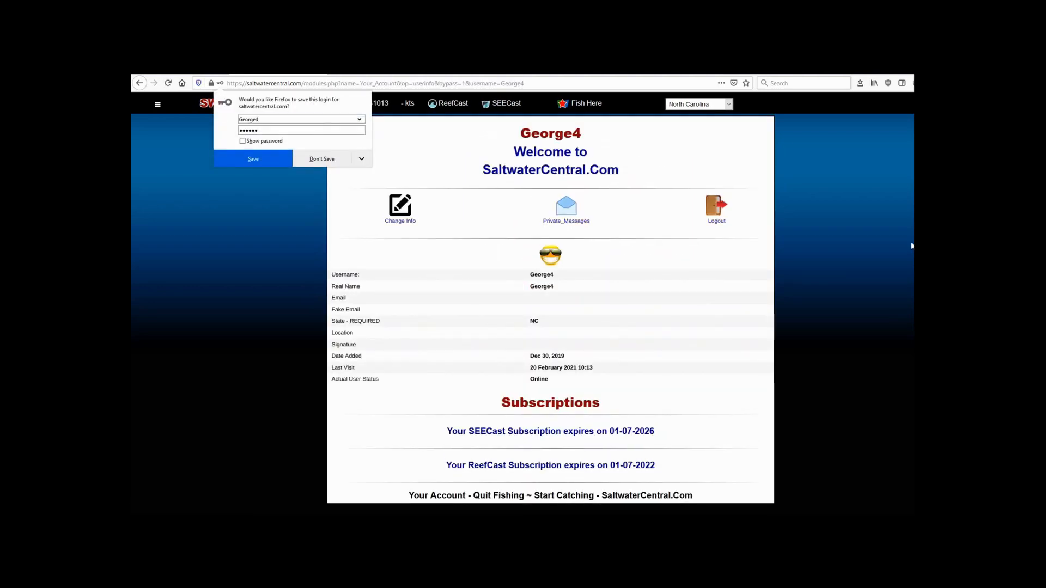
Decline Firefox's prompt to save the George4 login.
left_click(321, 159)
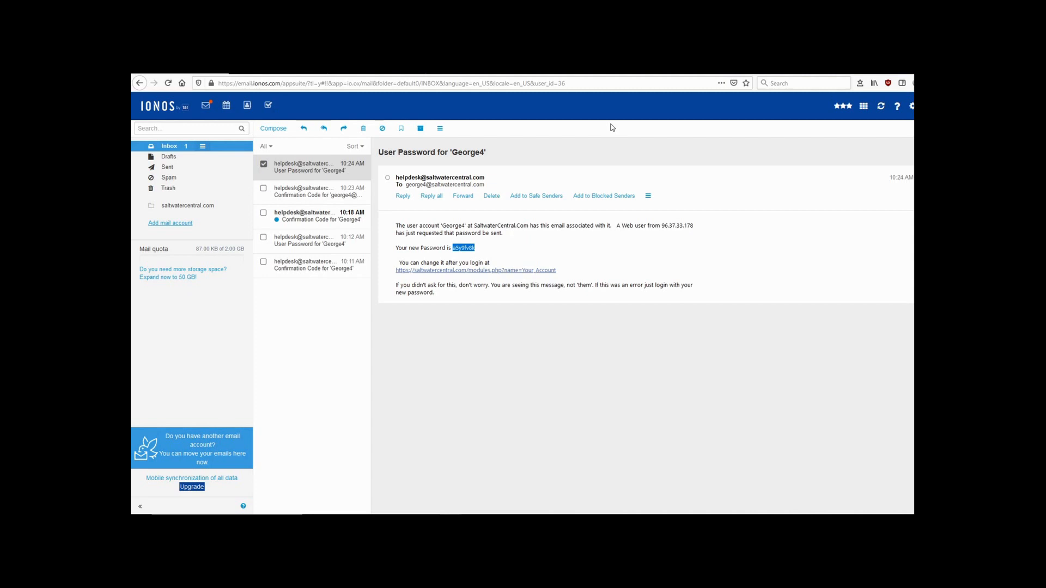
mouse_move(607, 130)
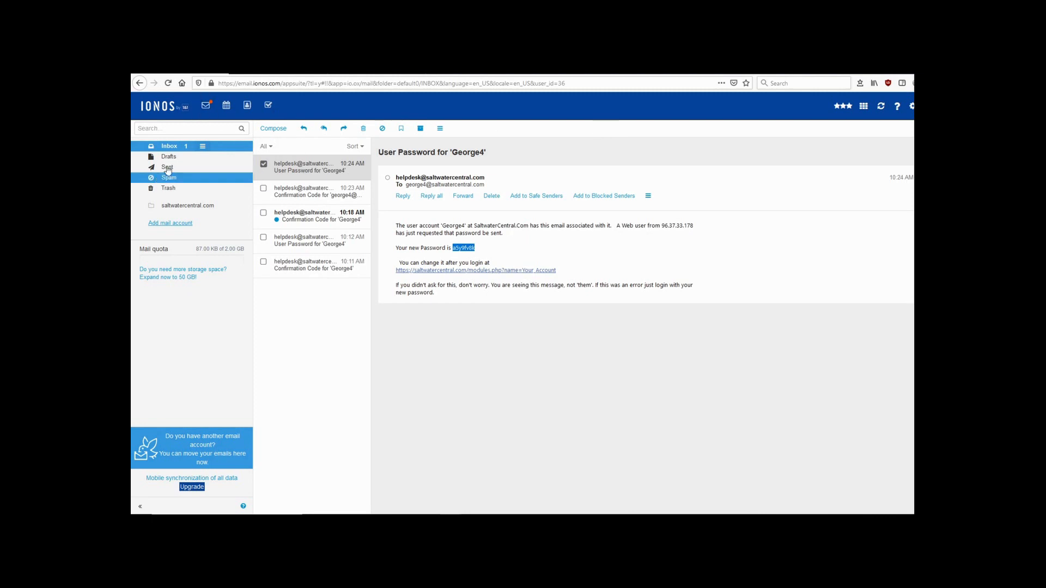
mouse_move(169, 177)
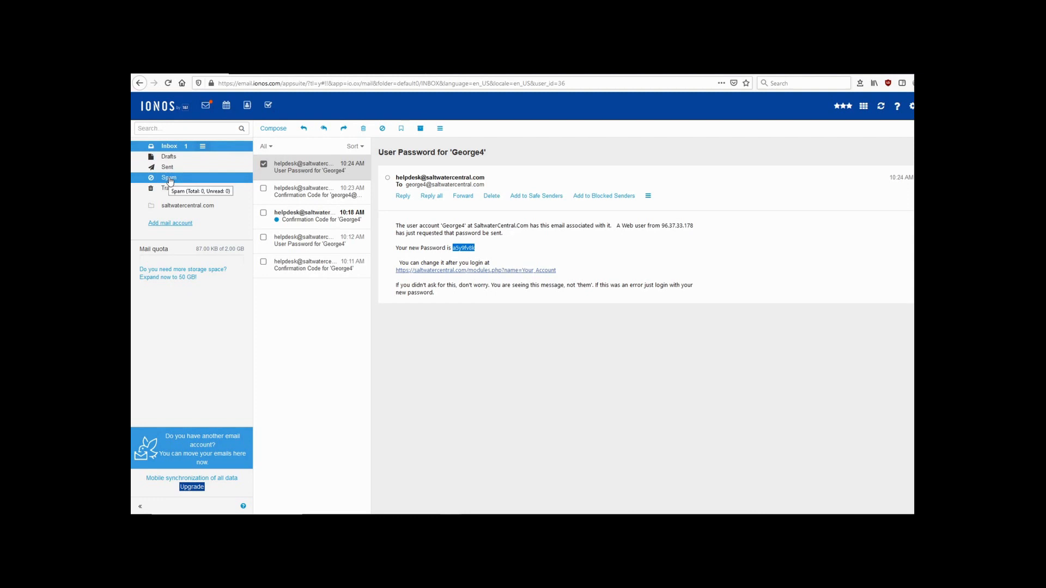
Switch back to the SaltwaterCentral.com tab showing George4's account welcome page.
left_click(476, 271)
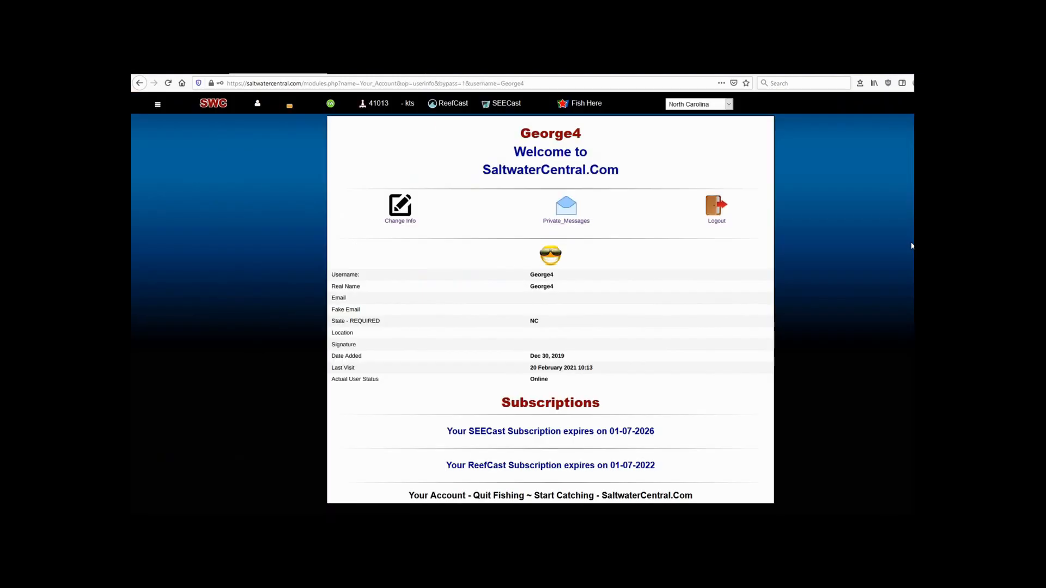